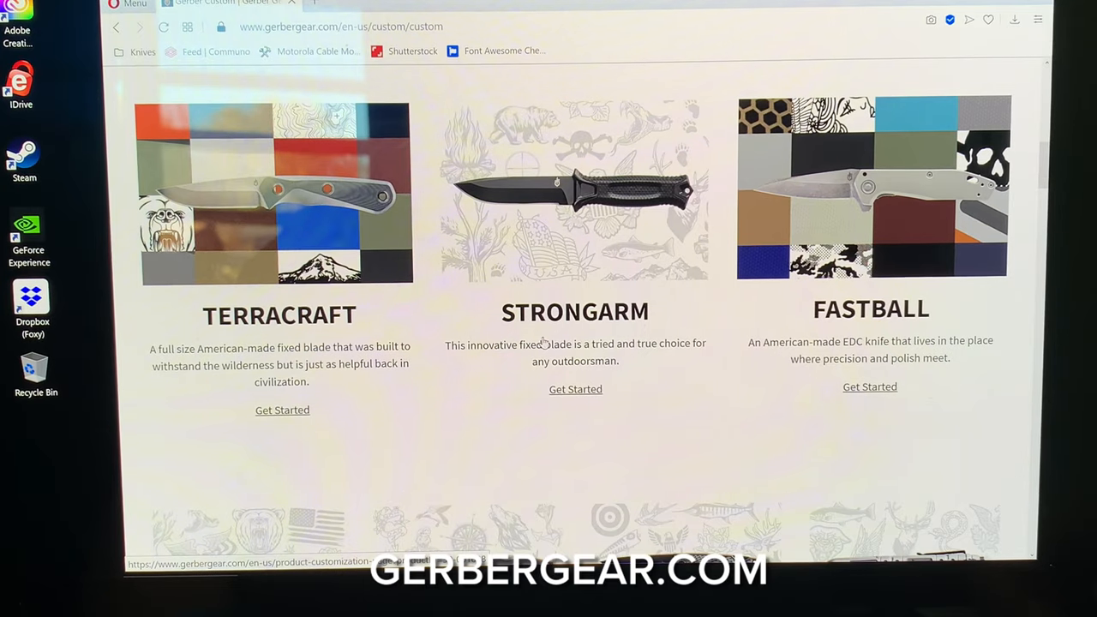
Scroll down the Gerber Custom page past featured creations to reach the Fastball Get Started option.
scroll(down, 3)
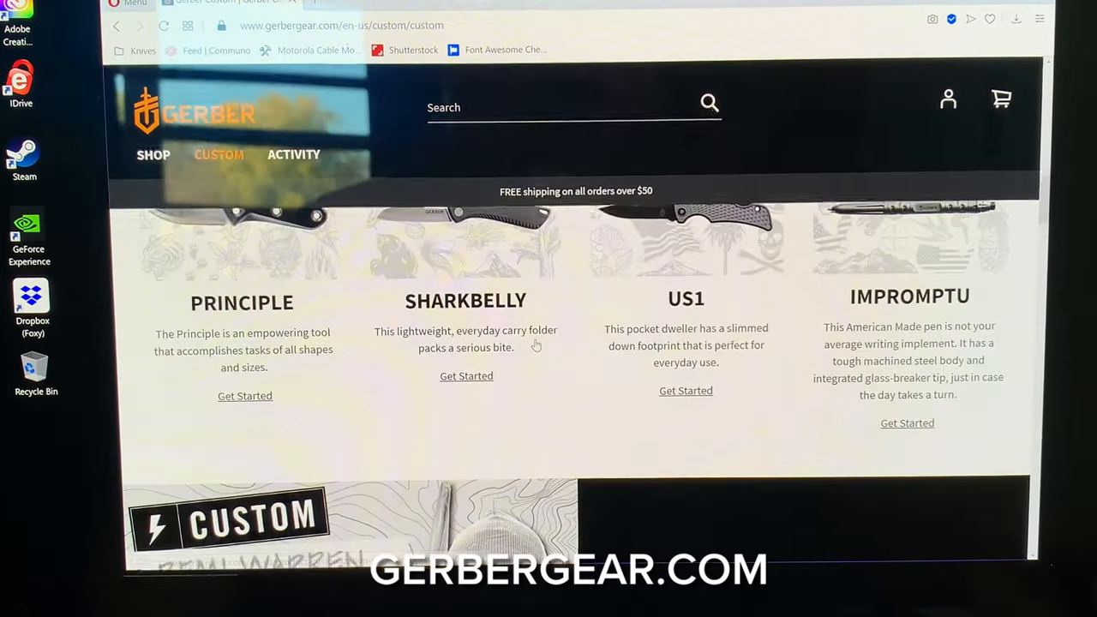
scroll(down, 3)
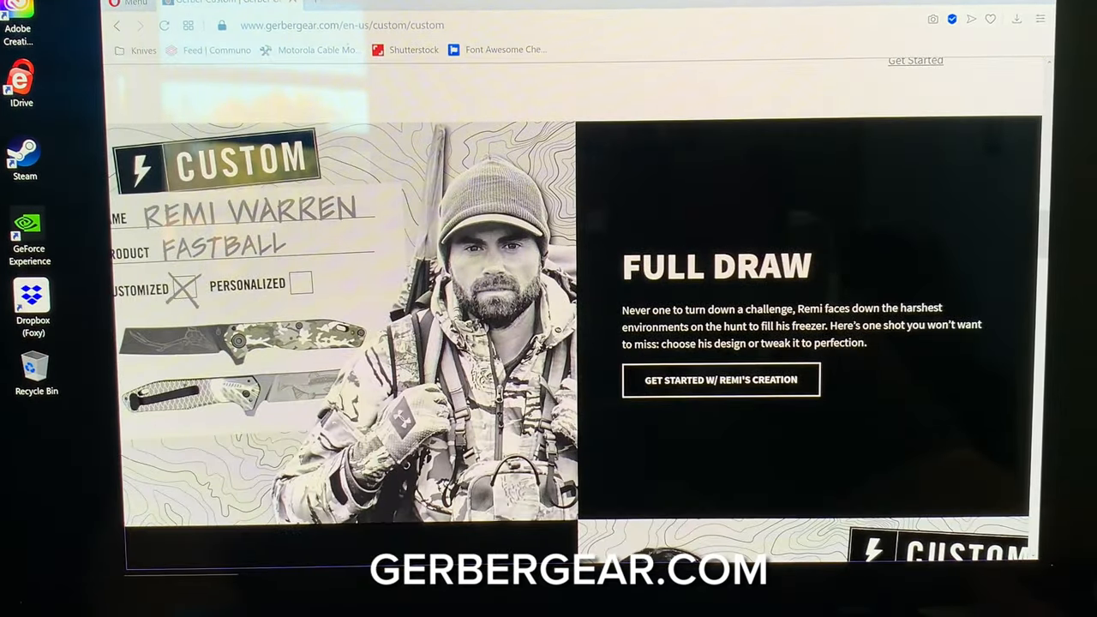
scroll(down, 3)
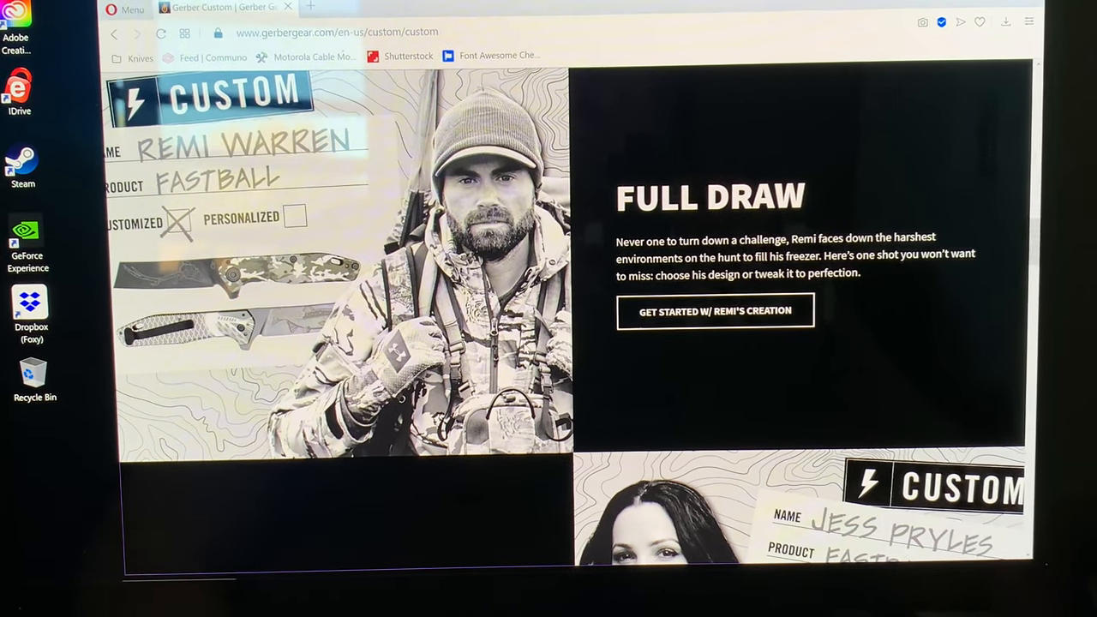
scroll(down, 3)
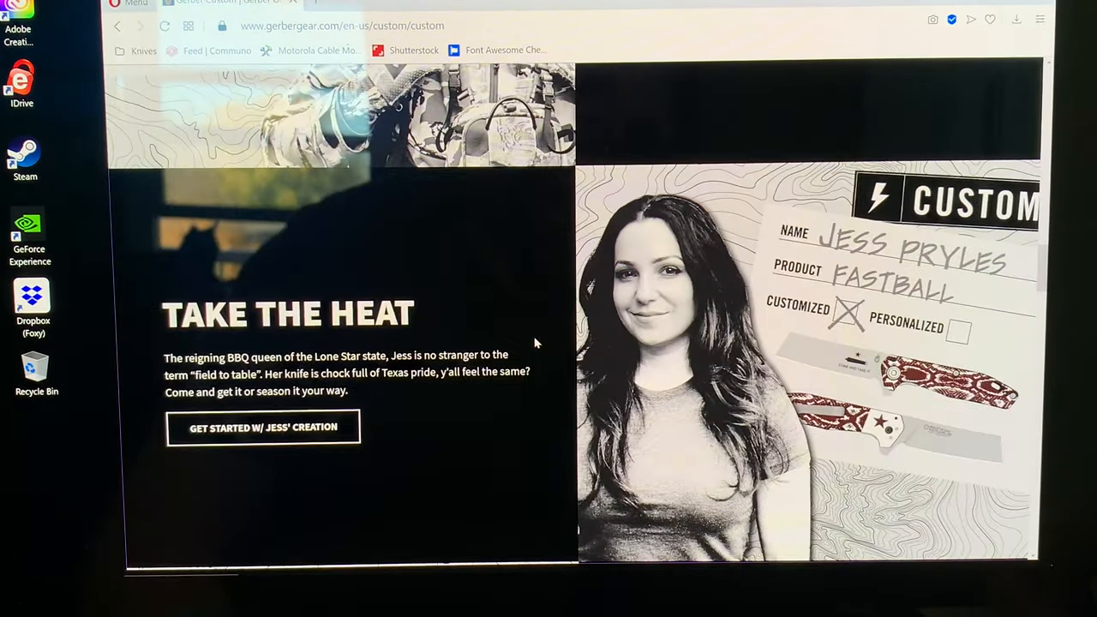
scroll(down, 3)
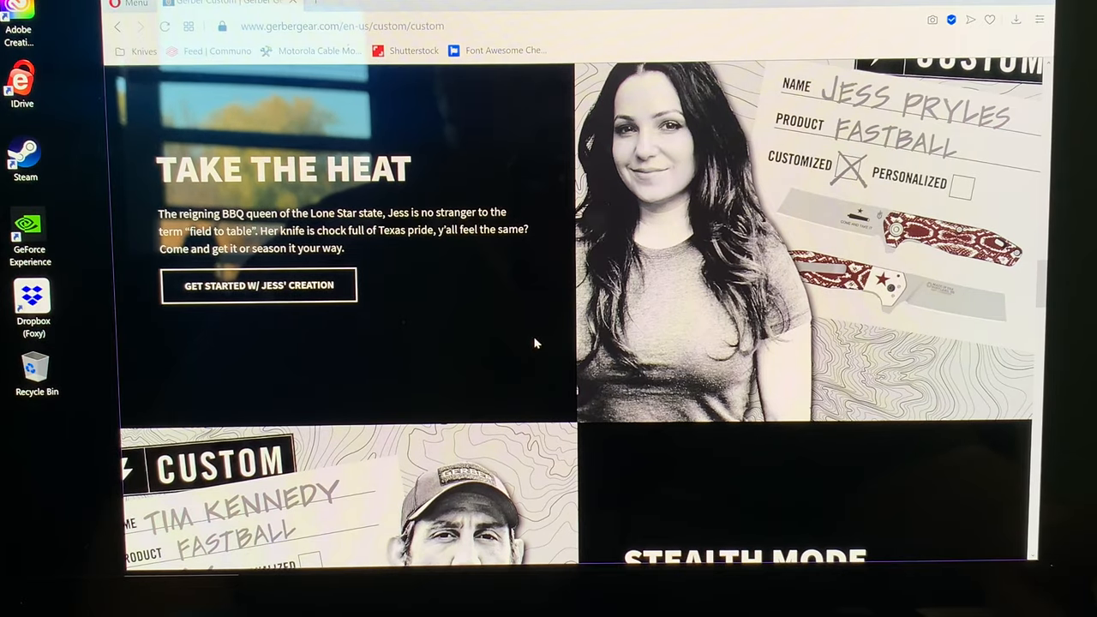
scroll(down, 3)
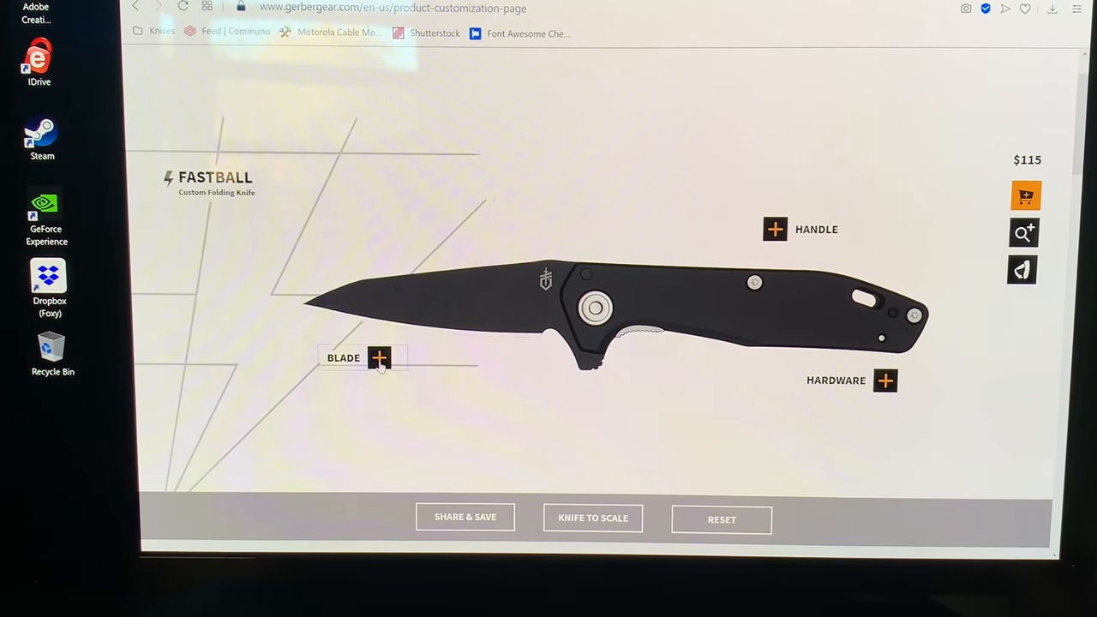
Preview the polished and black-oxide 20CV cleaver blades under Blade Type.
click(378, 358)
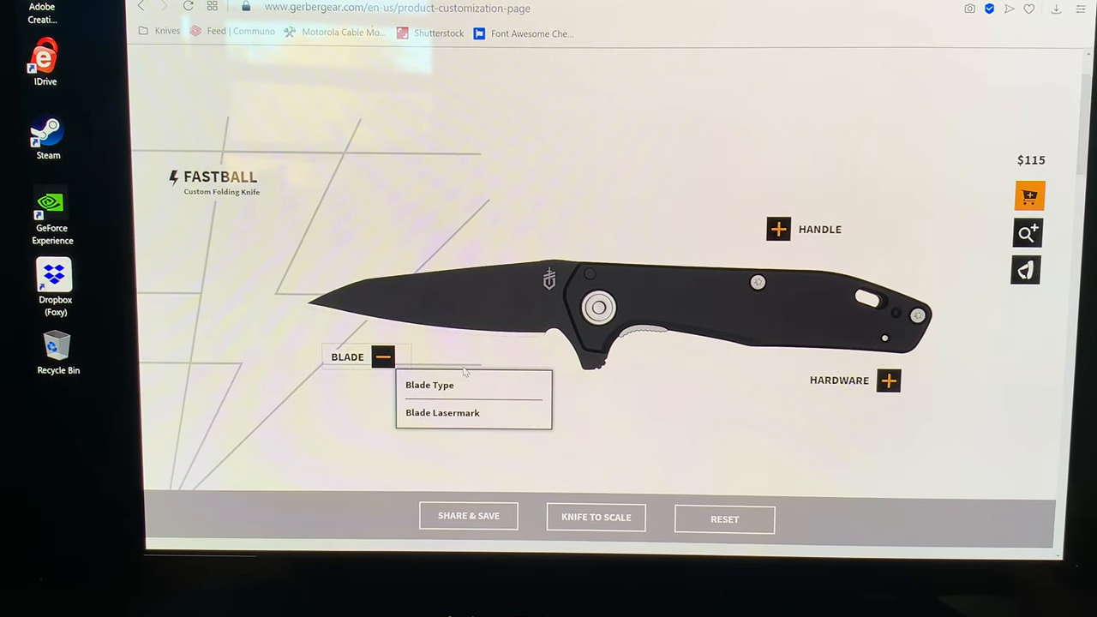
click(429, 384)
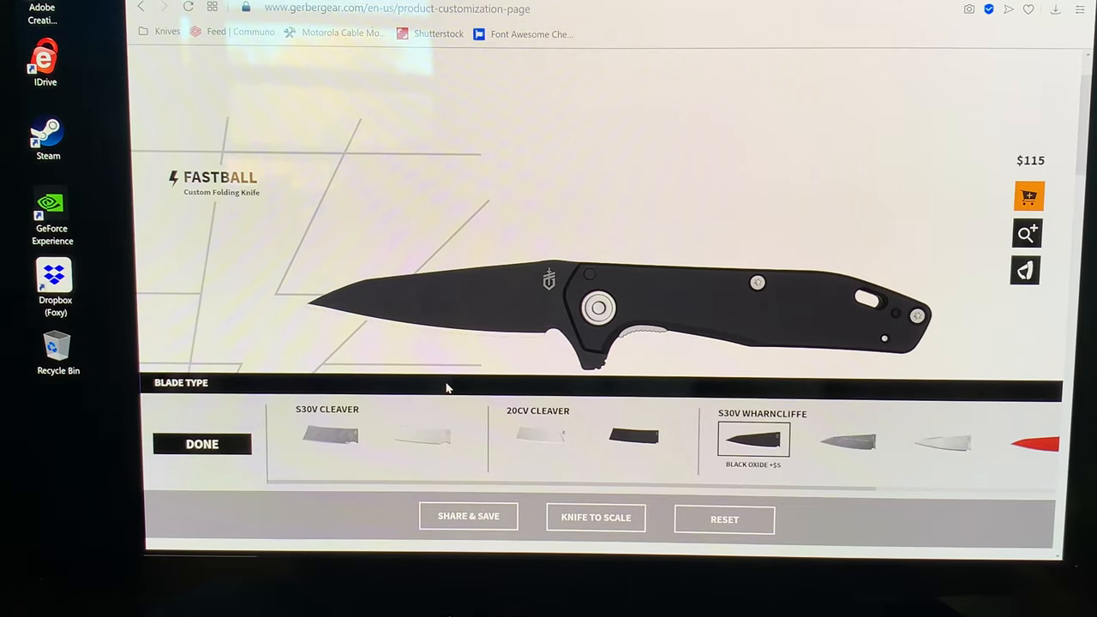
click(542, 436)
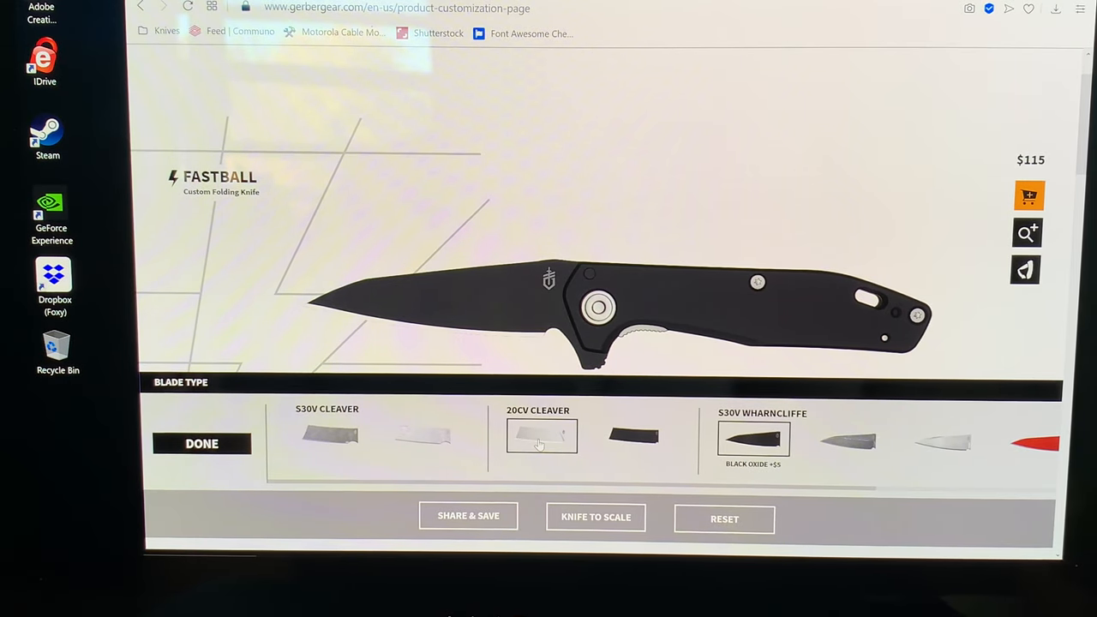
click(542, 436)
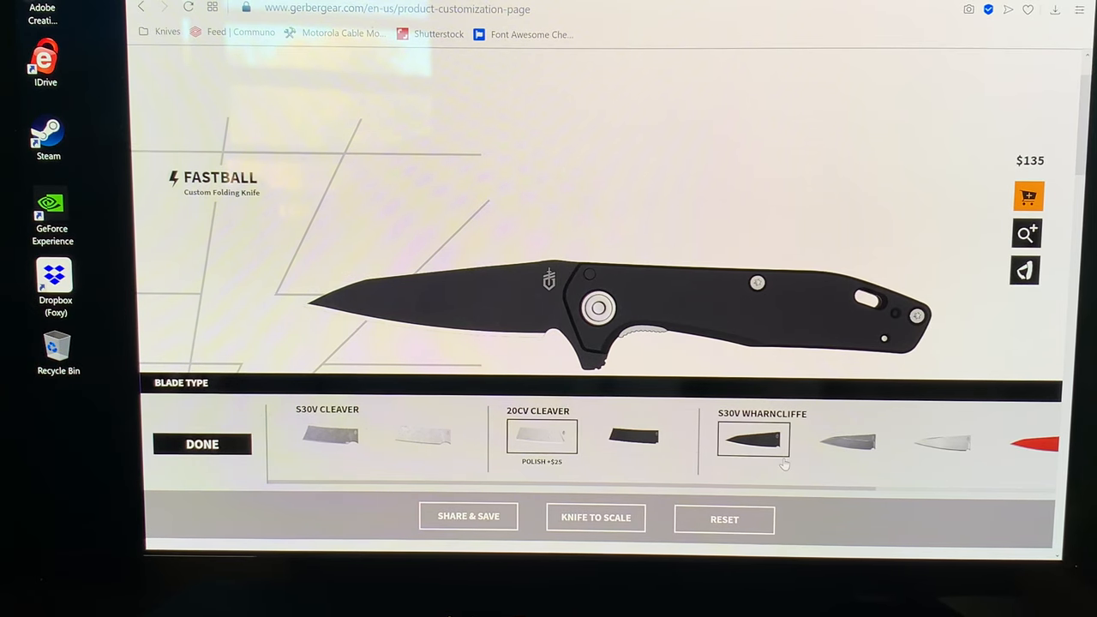
click(634, 437)
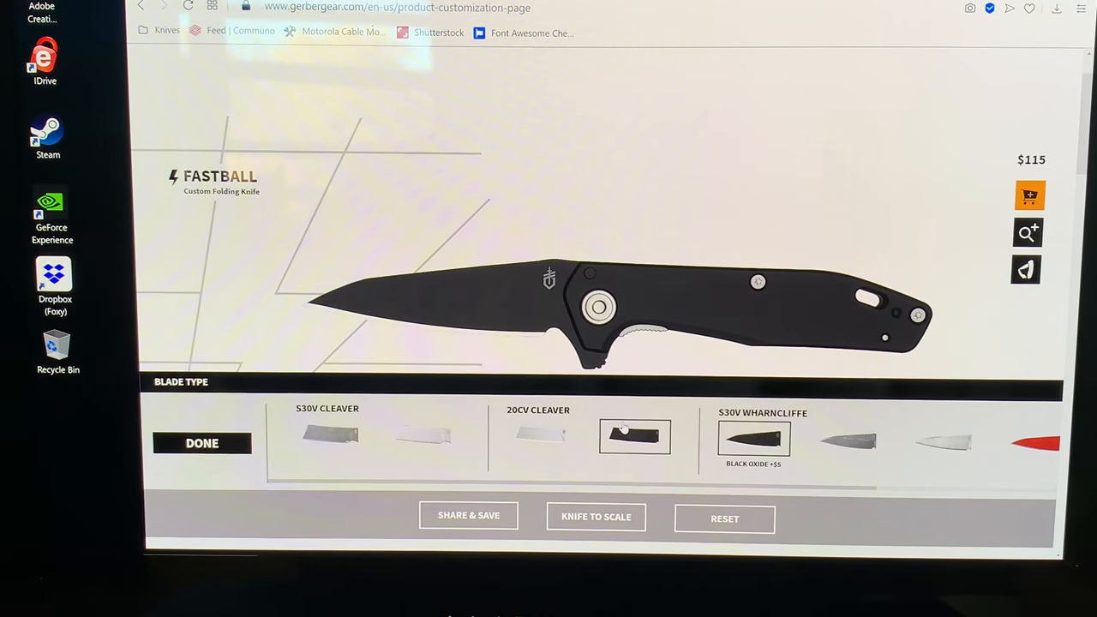
click(634, 436)
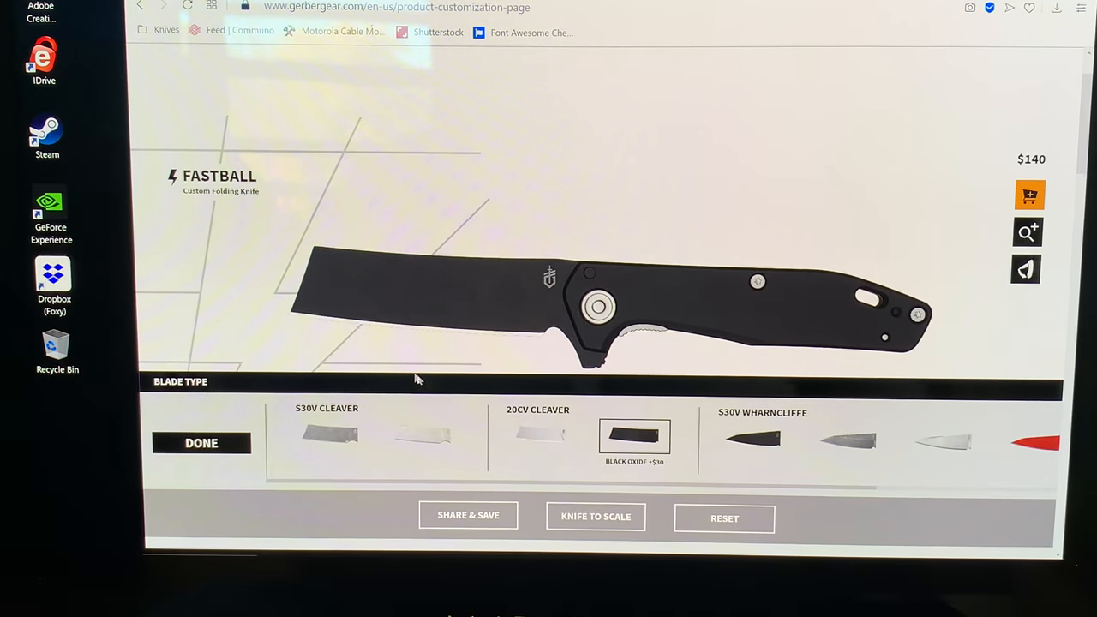
Preview the stonewashed S30V cleaver, then keep the black-oxide Wharncliffe blade.
click(425, 435)
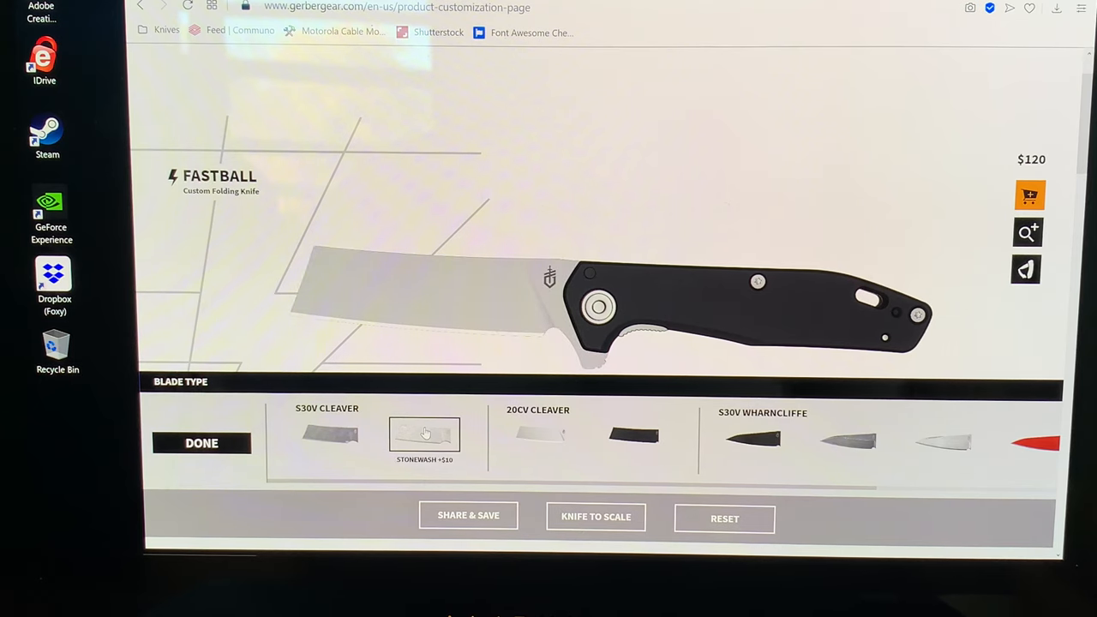
click(331, 435)
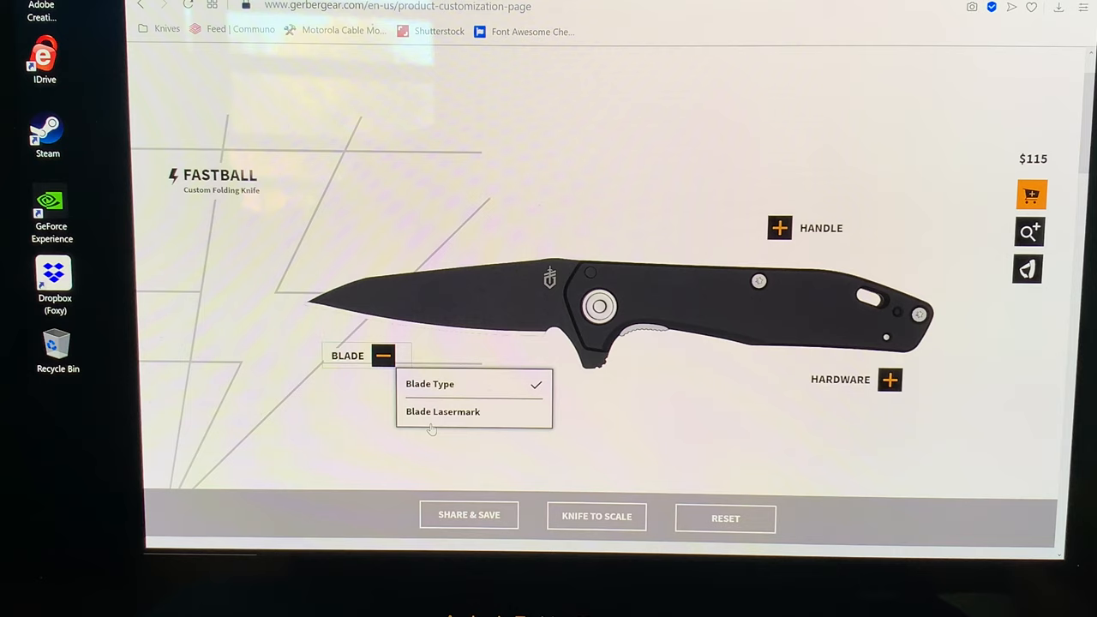
Add a bear-head image lasermark to the front of the black blade.
click(442, 412)
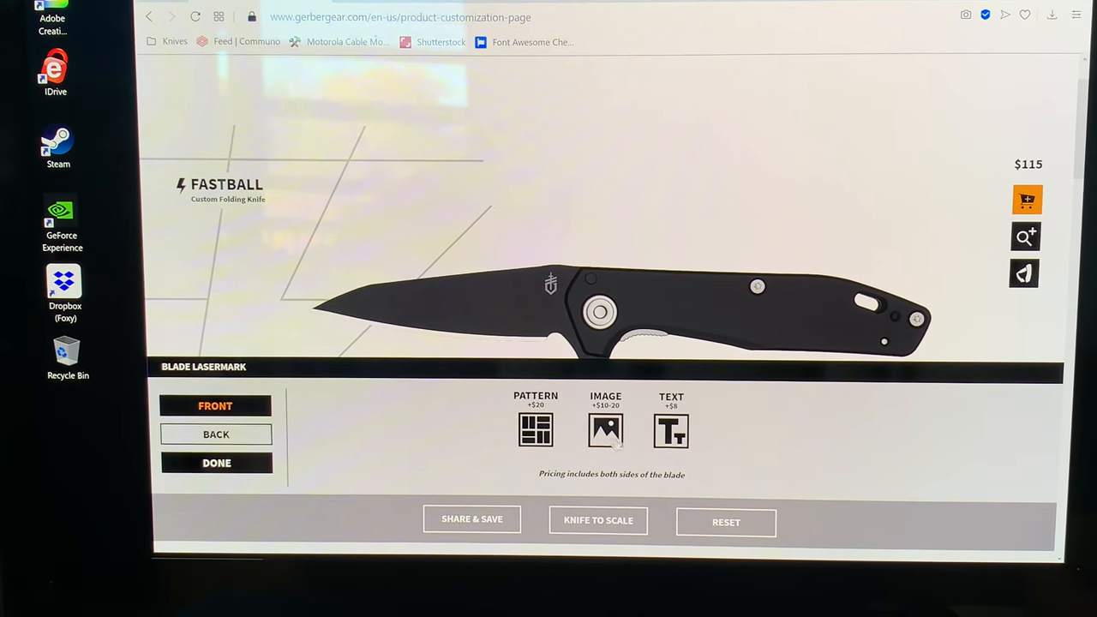
click(605, 429)
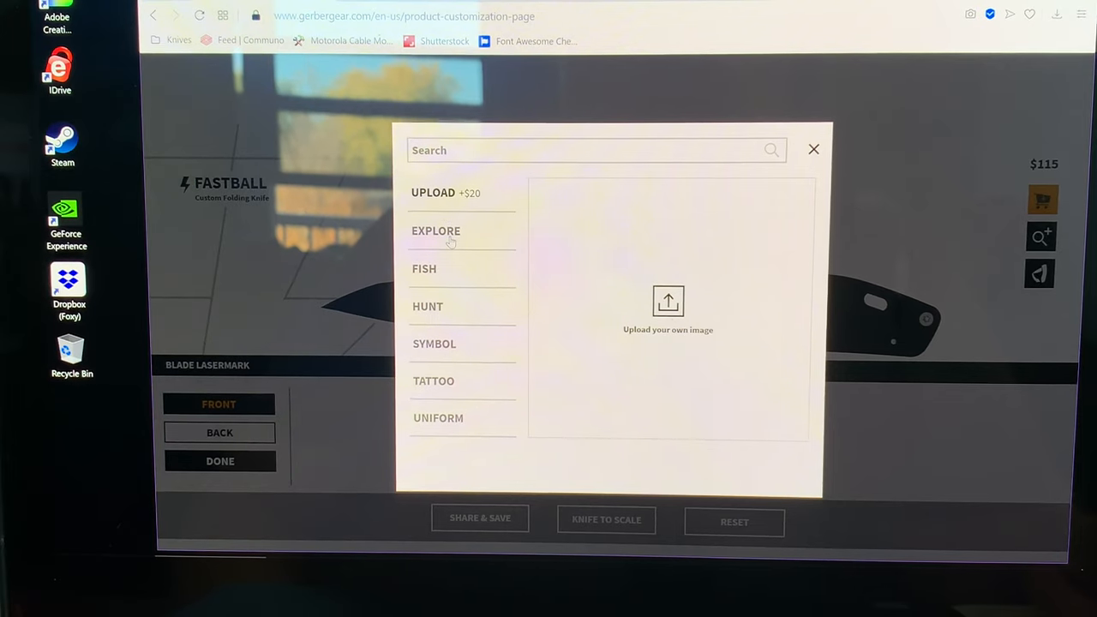
click(435, 230)
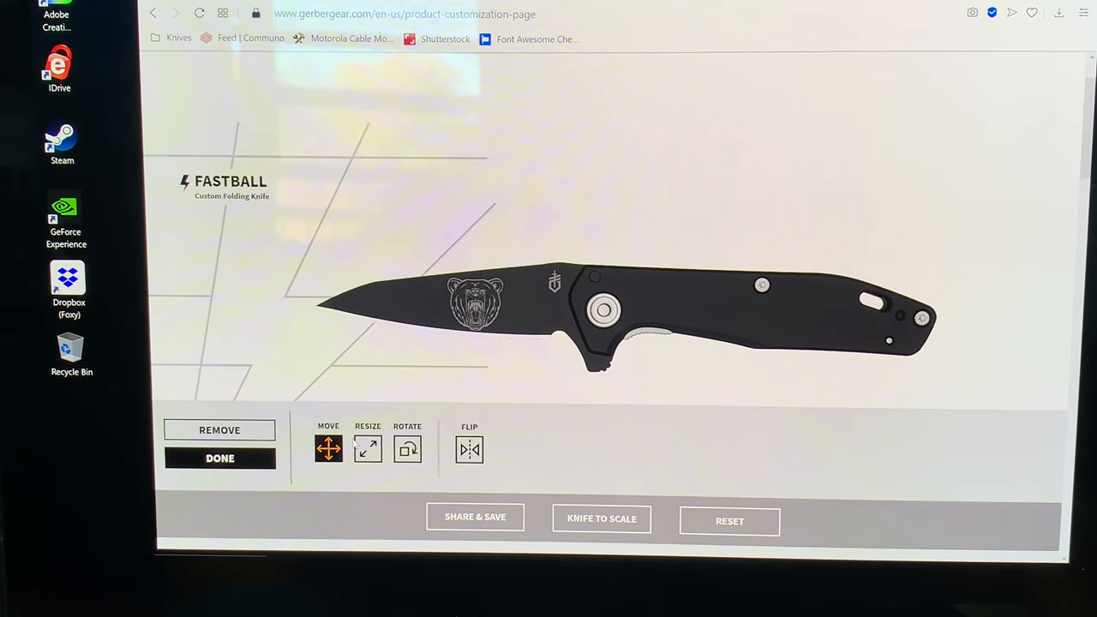
Enlarge the bear etching with Resize and confirm the blade lasermark, bringing the price to $125.
click(366, 449)
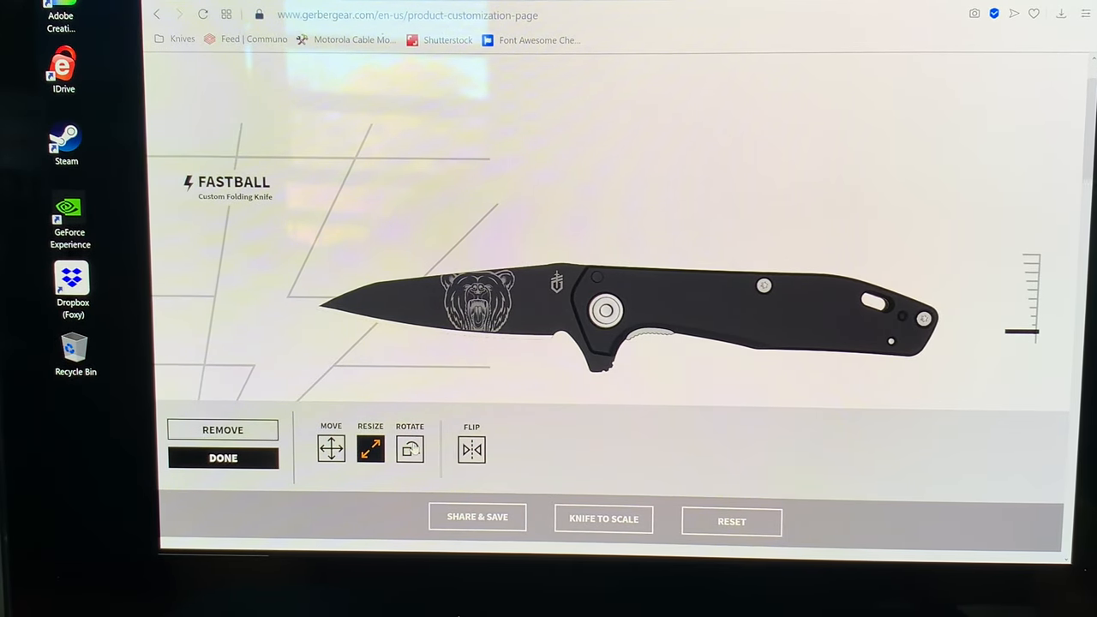
click(409, 448)
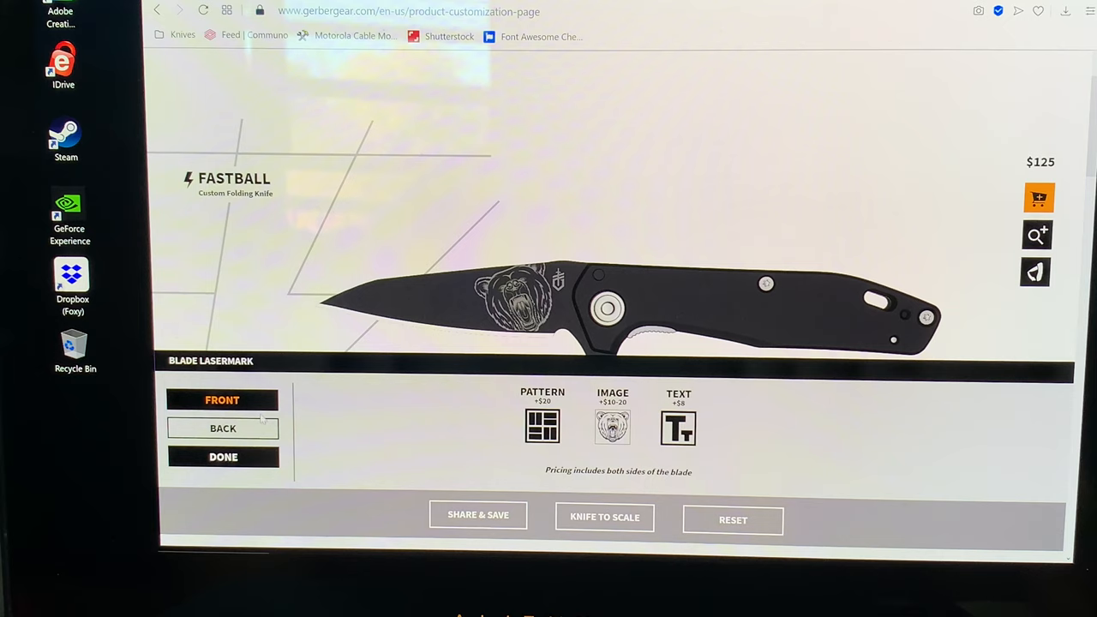
click(223, 456)
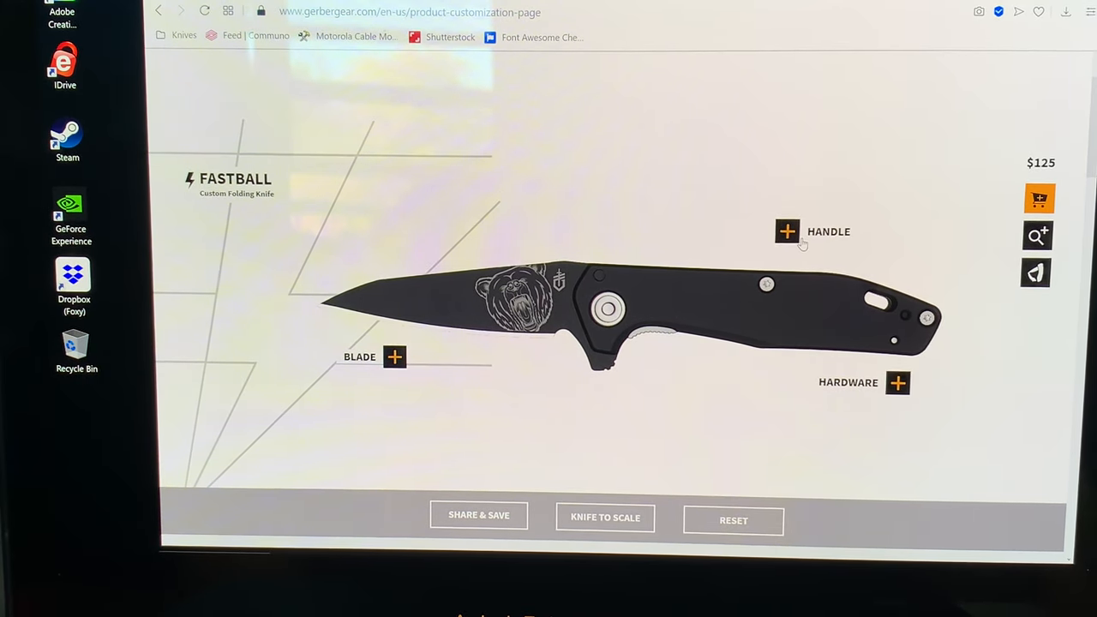
Preview patterned graphic, gold honeycomb and blue handle materials on the Fastball.
click(785, 231)
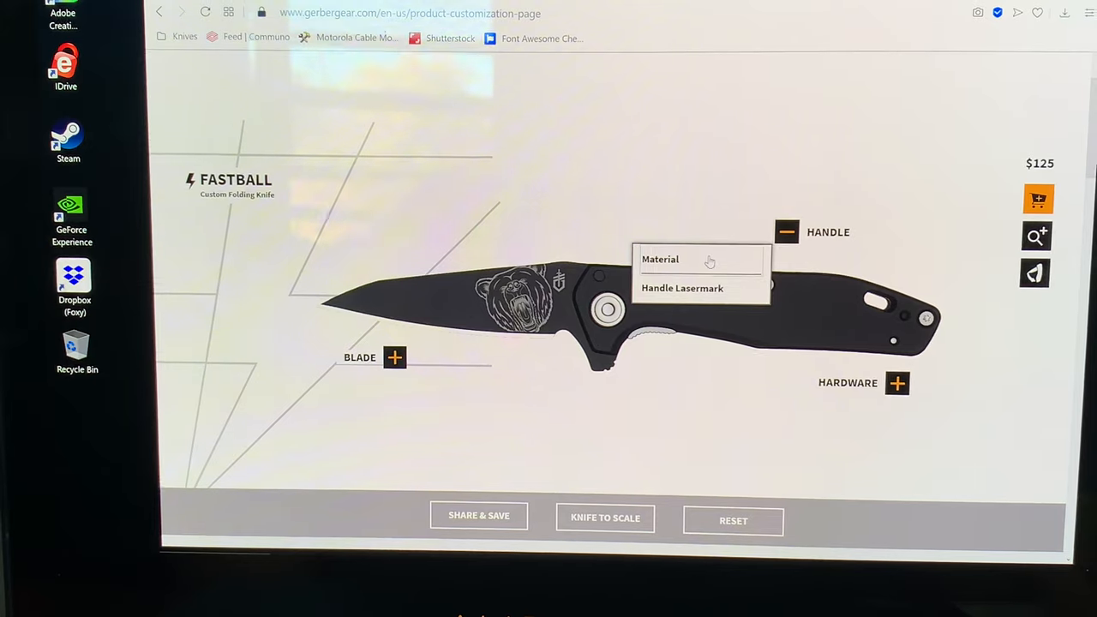
click(659, 258)
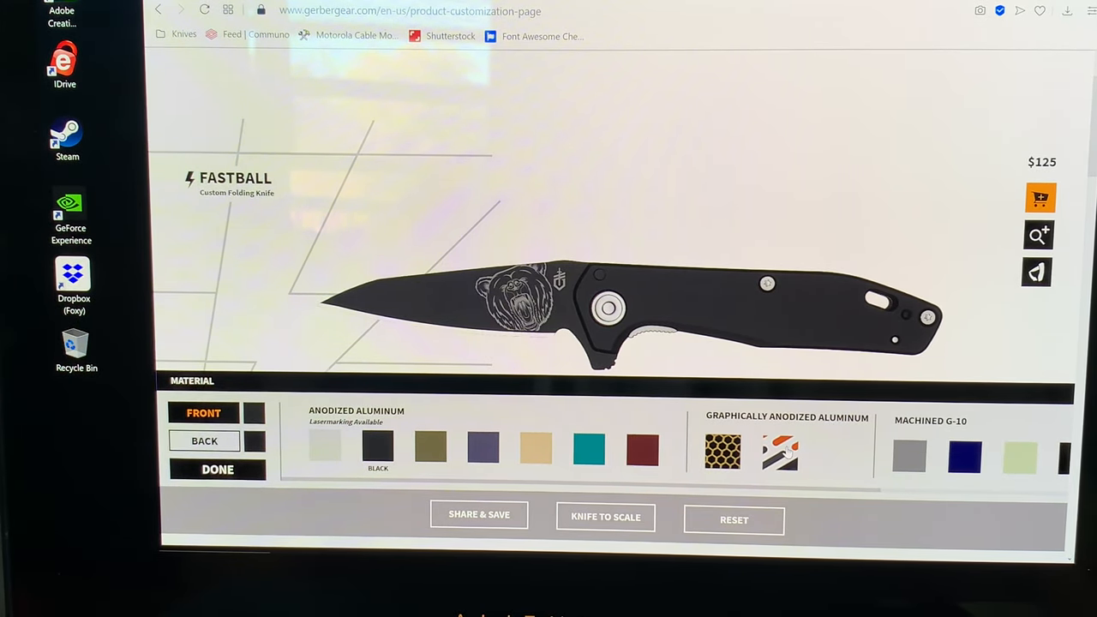
click(778, 452)
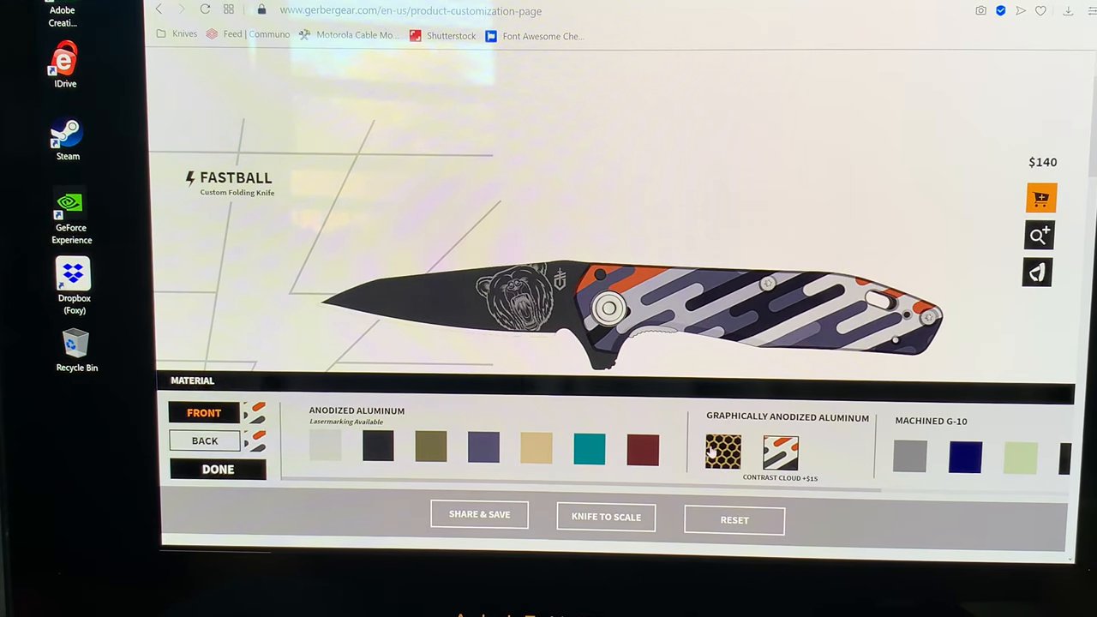
click(723, 452)
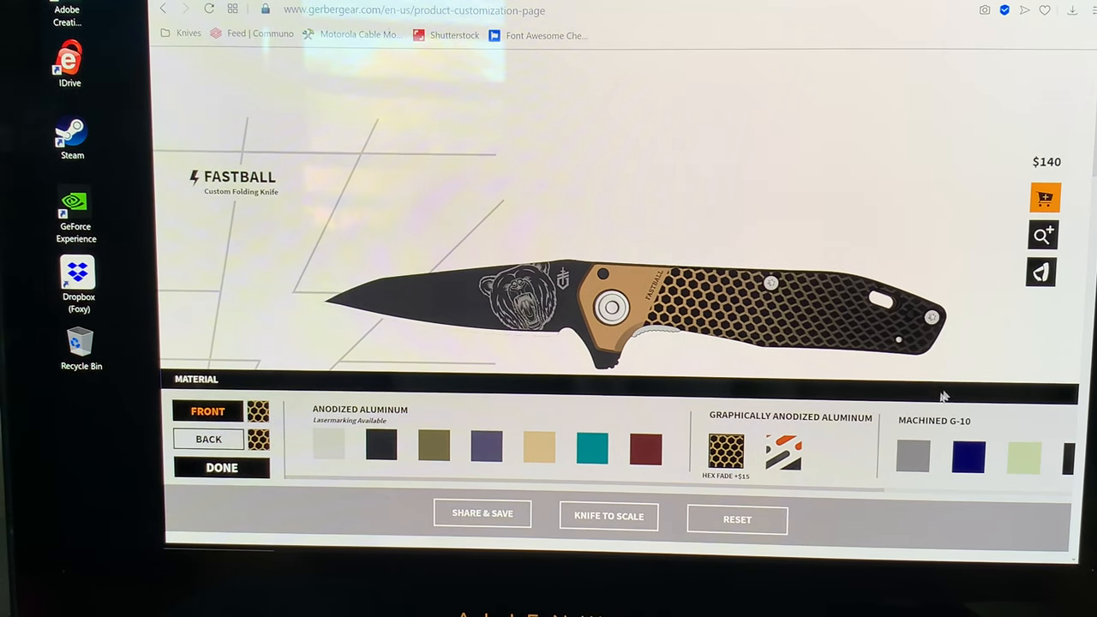
click(966, 455)
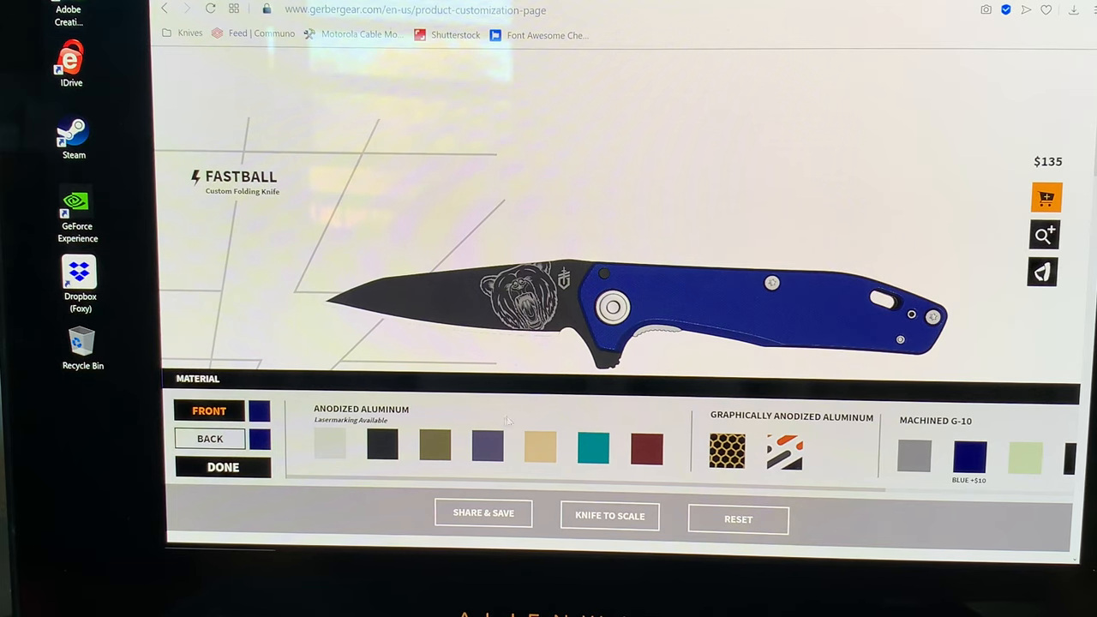
Set the handle to Dead Red anodized aluminum and confirm it.
click(646, 445)
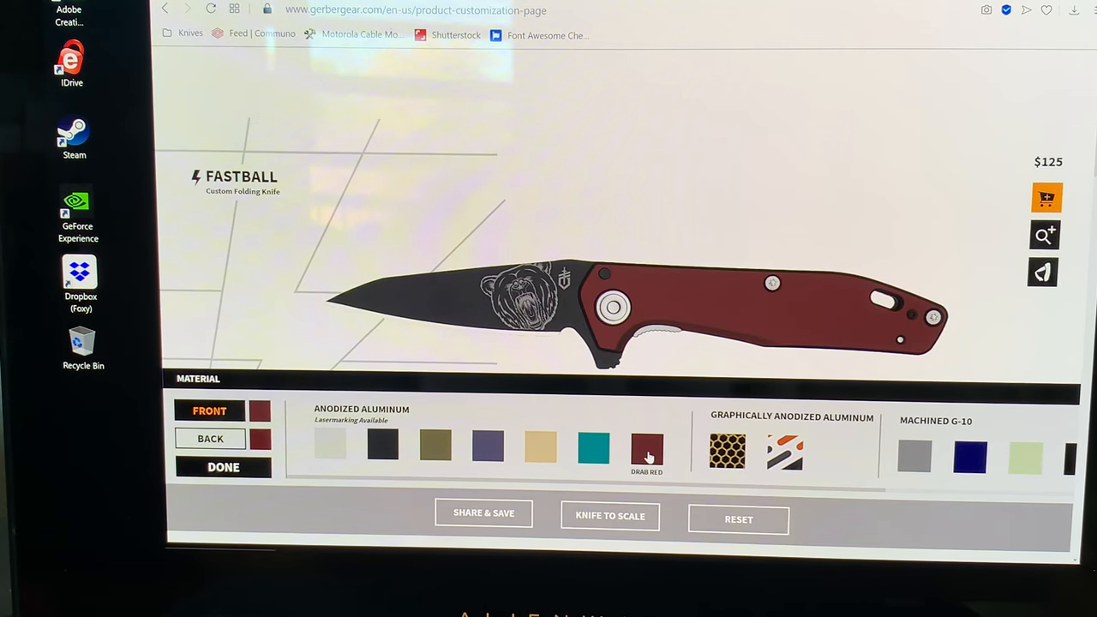
mouse_move(707, 309)
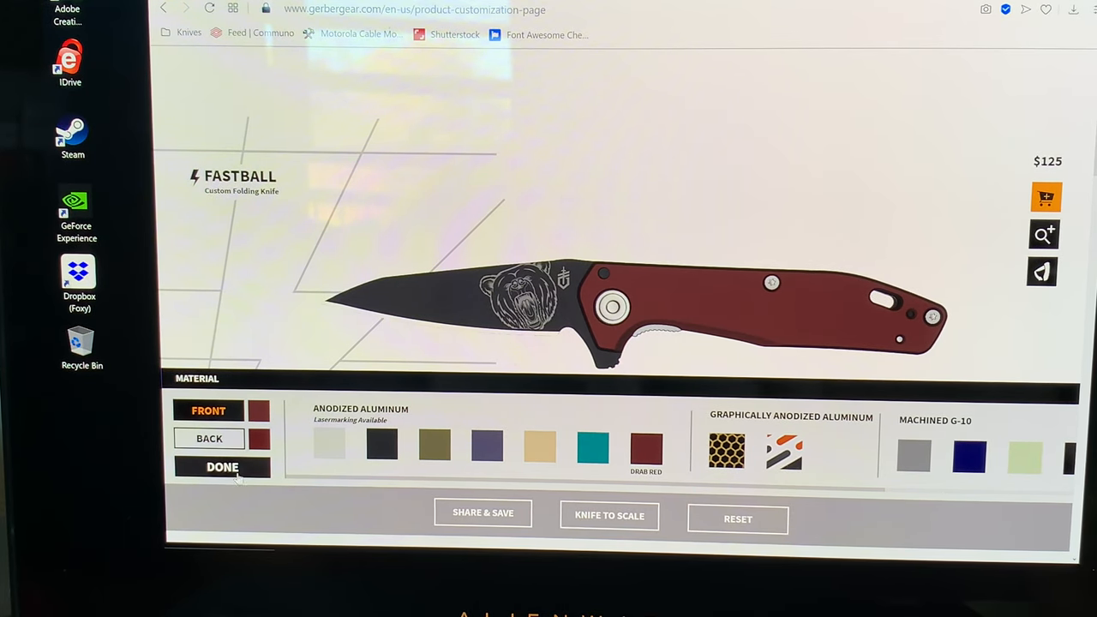
click(223, 466)
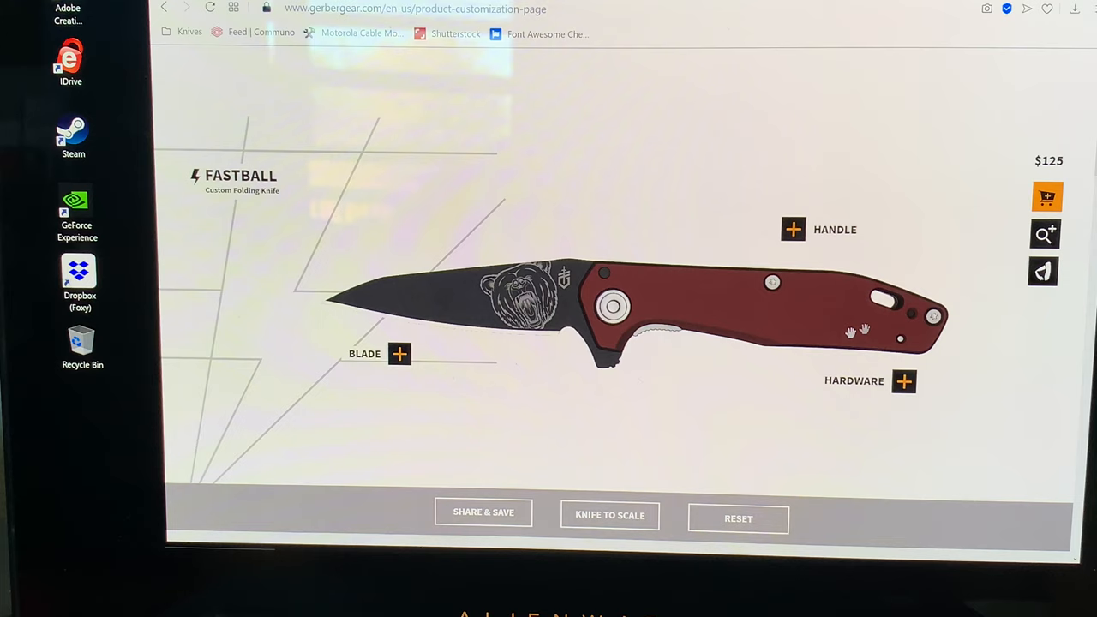
Set the liner to Gold PVD after previewing blue.
click(905, 380)
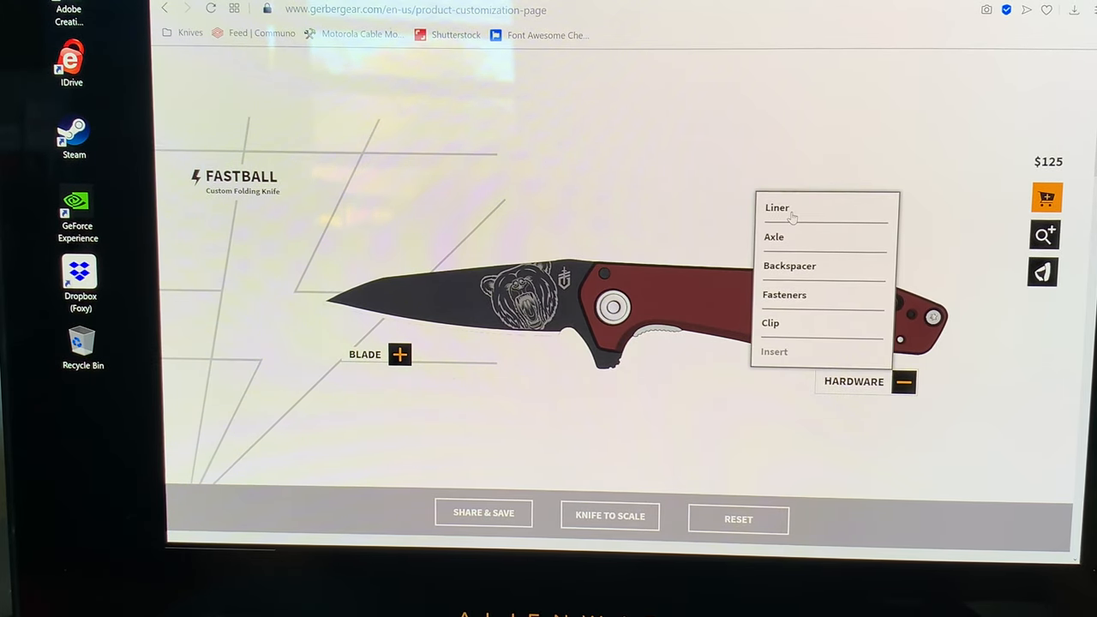
click(777, 207)
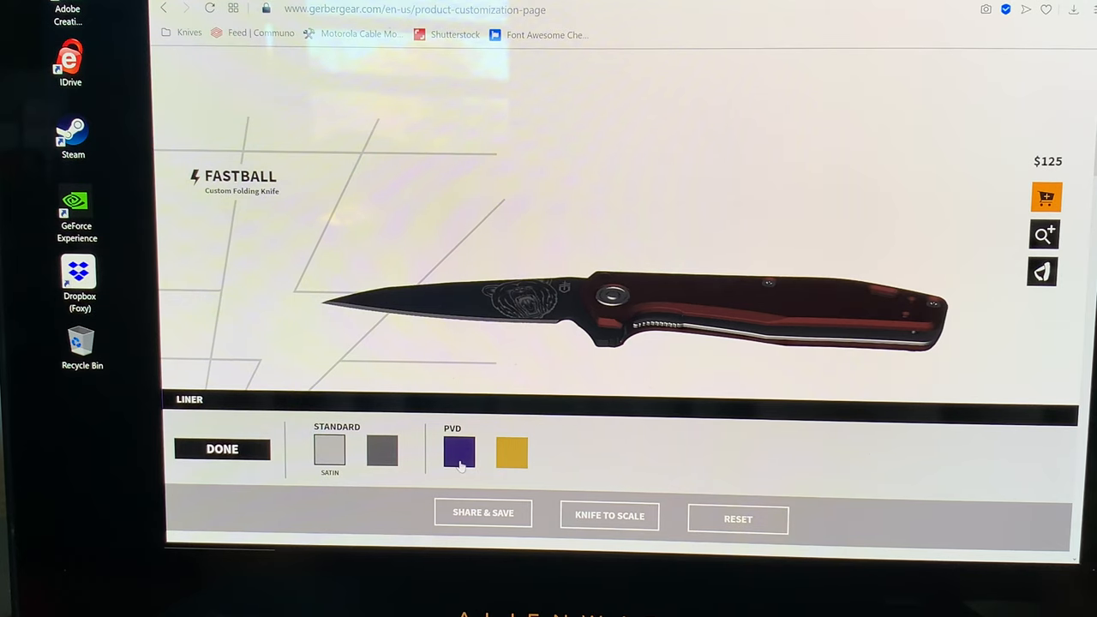
click(459, 452)
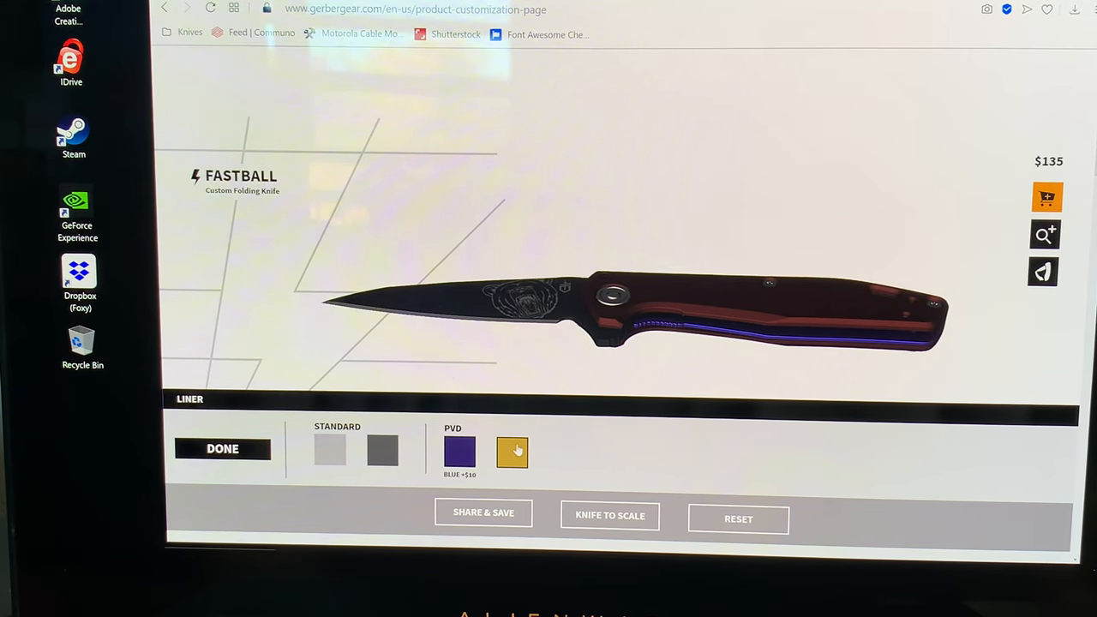
click(511, 453)
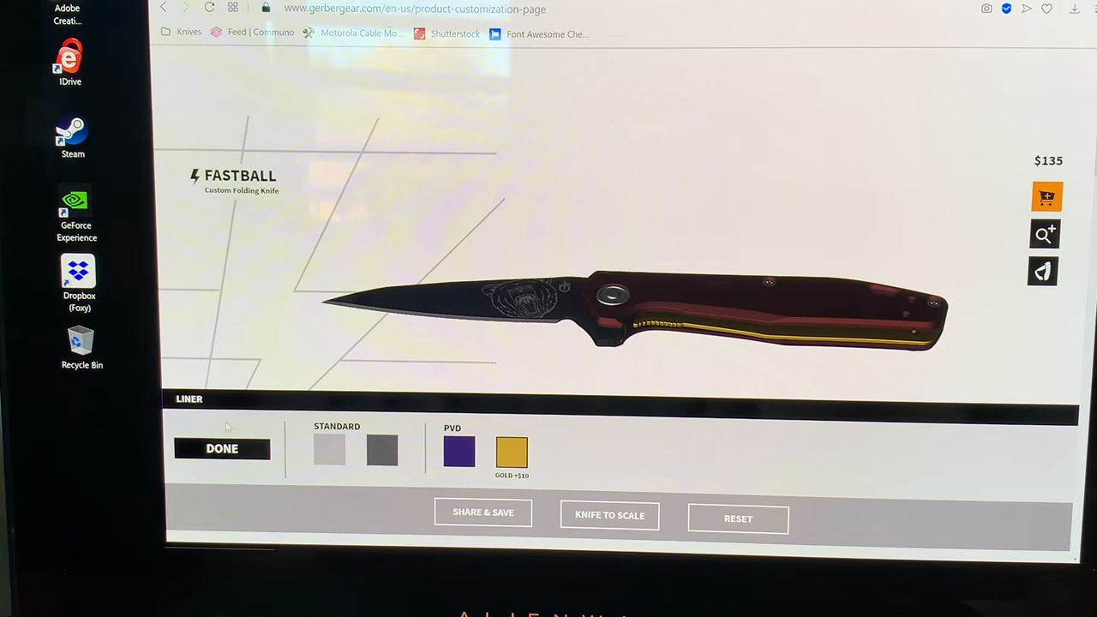
click(221, 449)
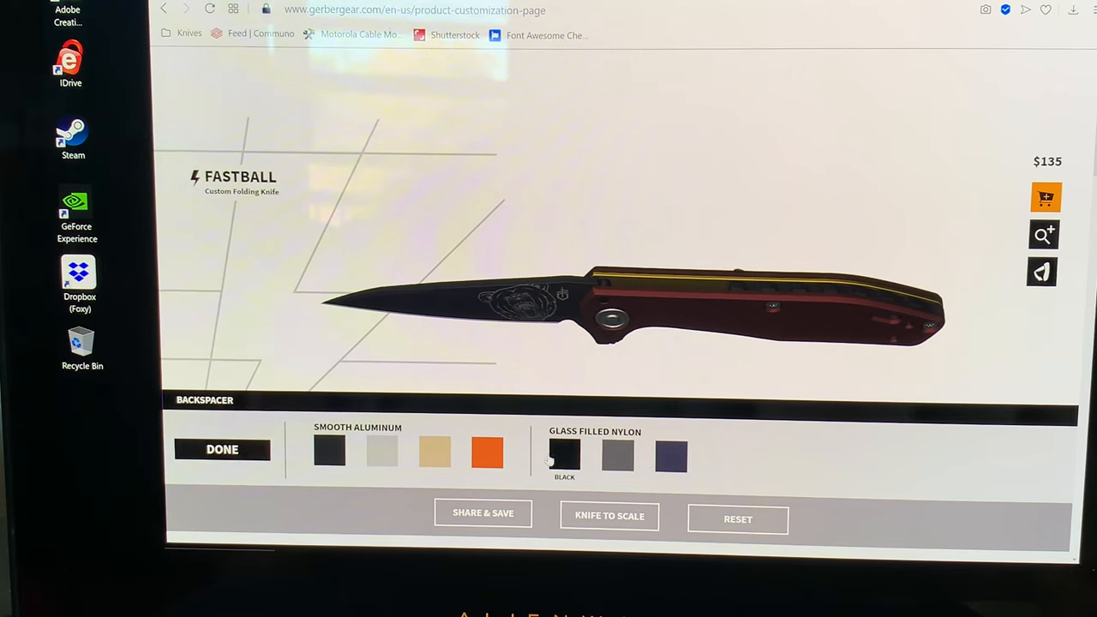
Set the backspacer to Coyote Brown smooth aluminum after previewing burnt orange.
click(487, 452)
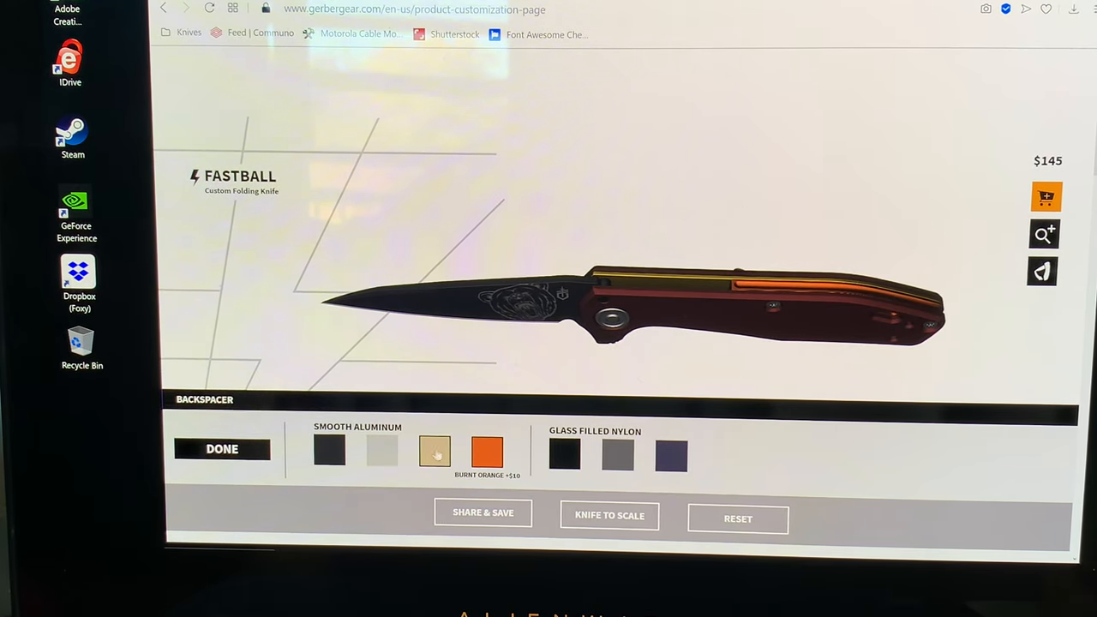
click(435, 452)
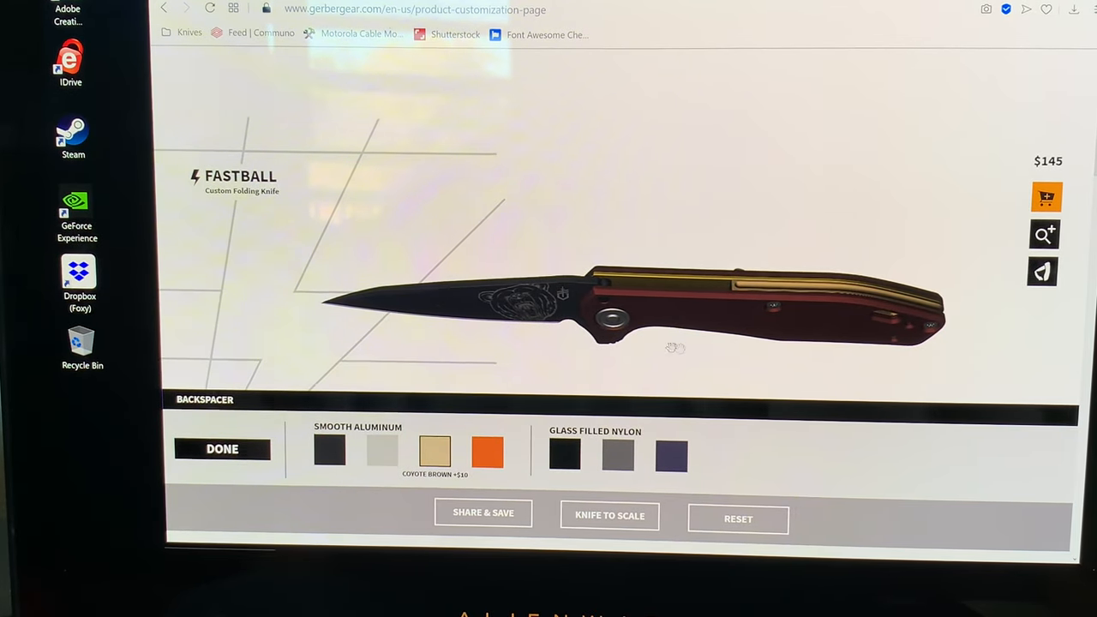
click(222, 448)
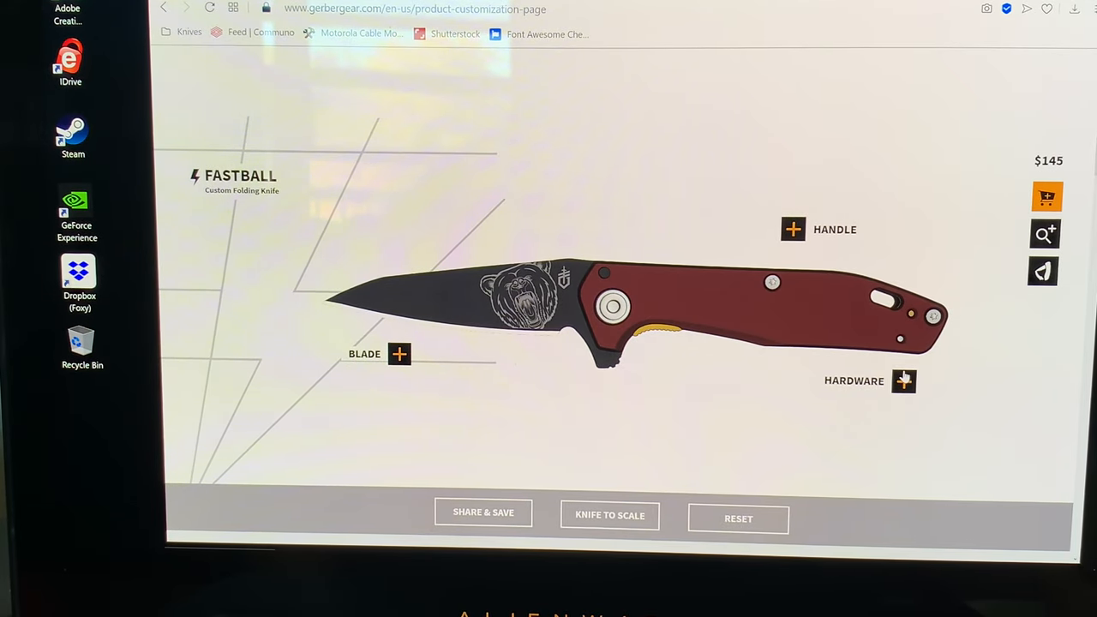
Set the axle to Gold PVD.
click(903, 381)
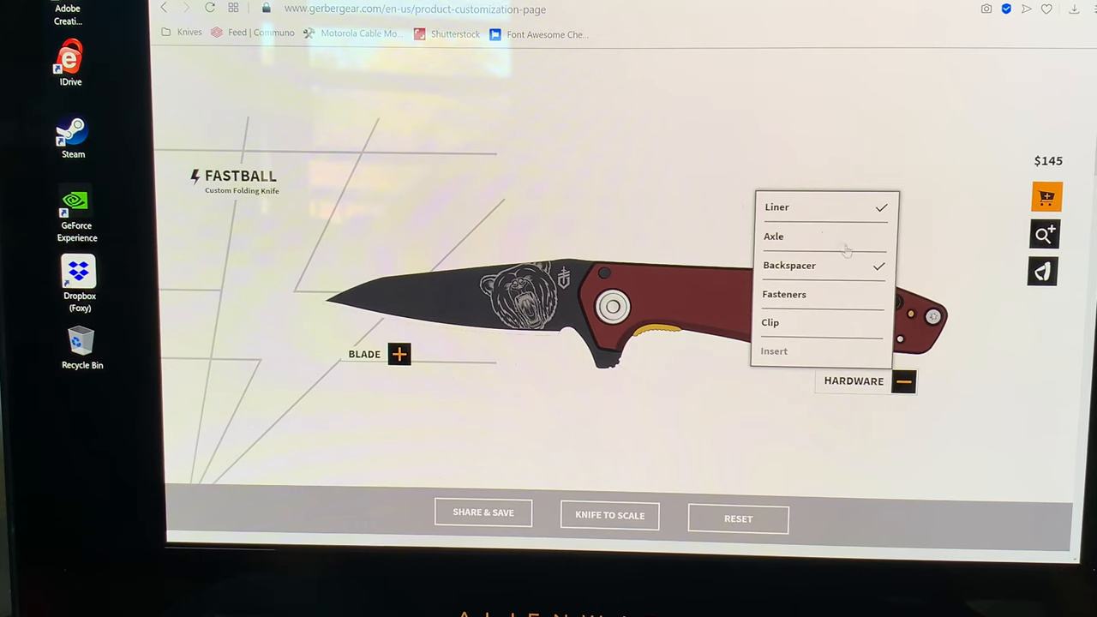
click(772, 237)
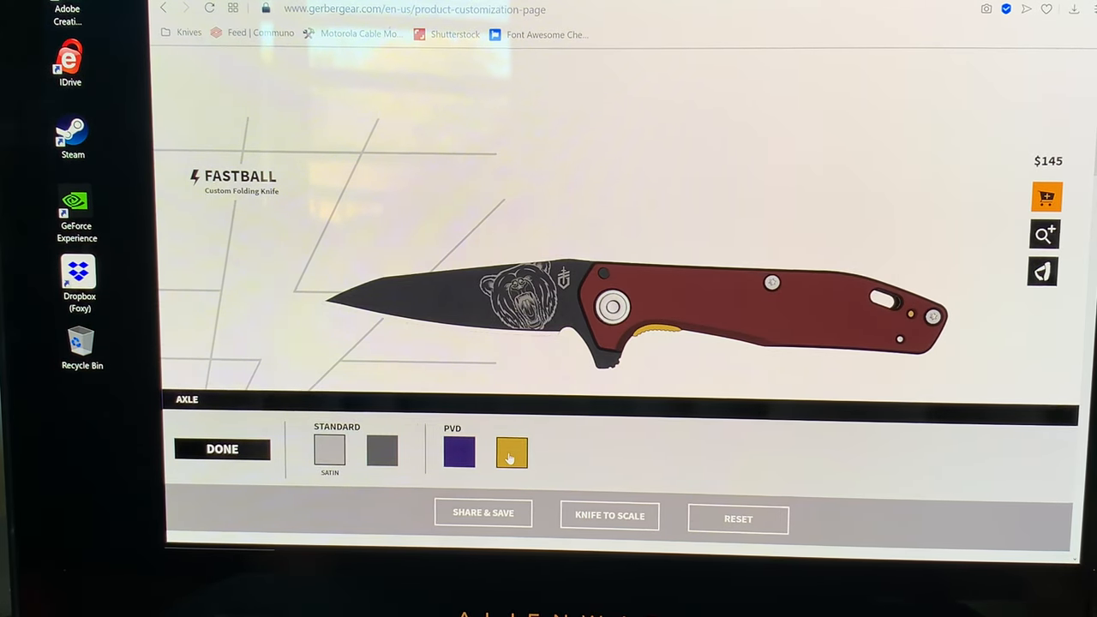
click(511, 453)
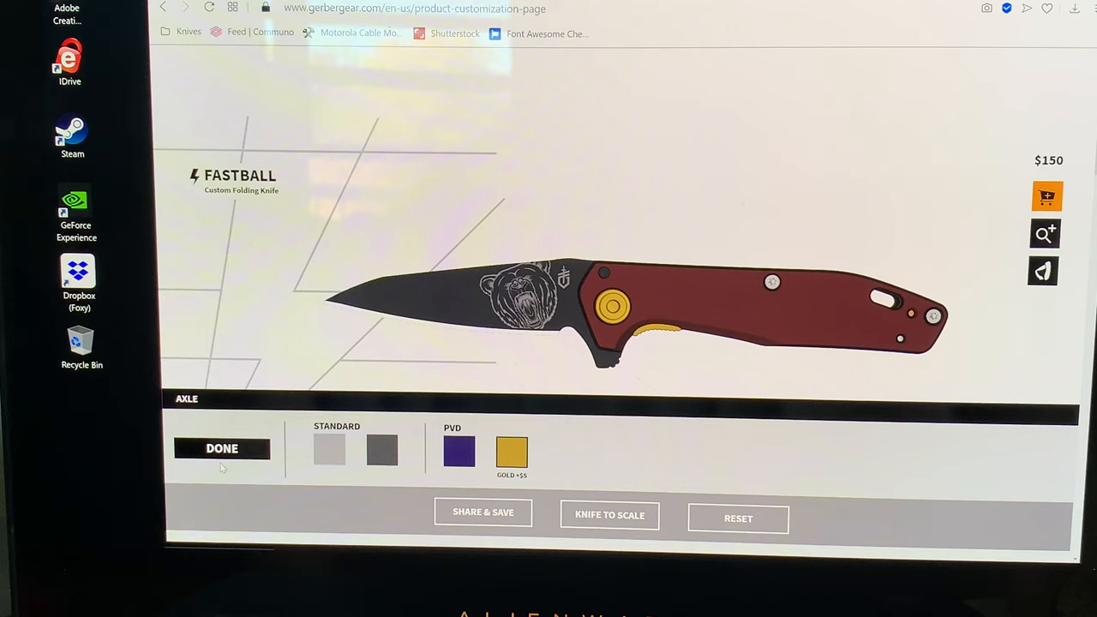
click(221, 449)
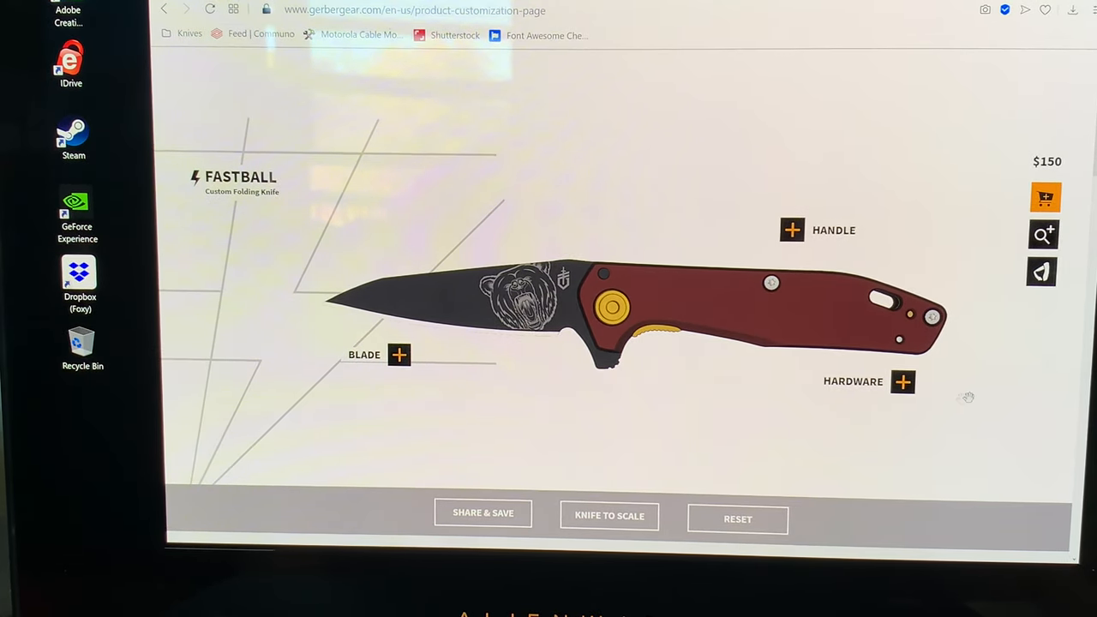
Set the fasteners to Gold PVD, bringing the price to $155.
click(901, 380)
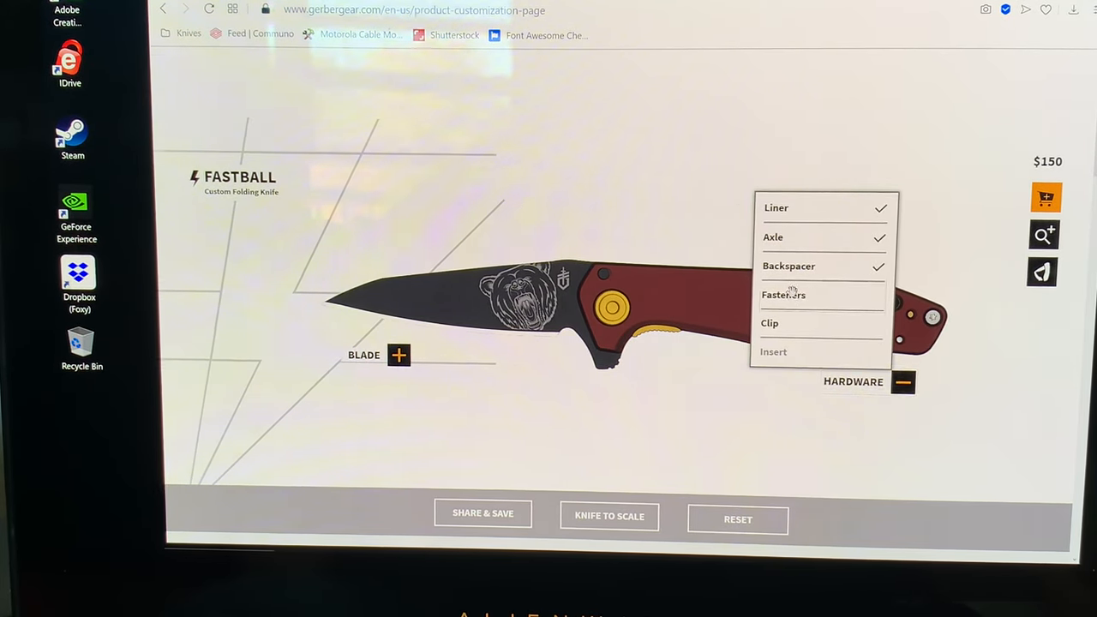
click(783, 295)
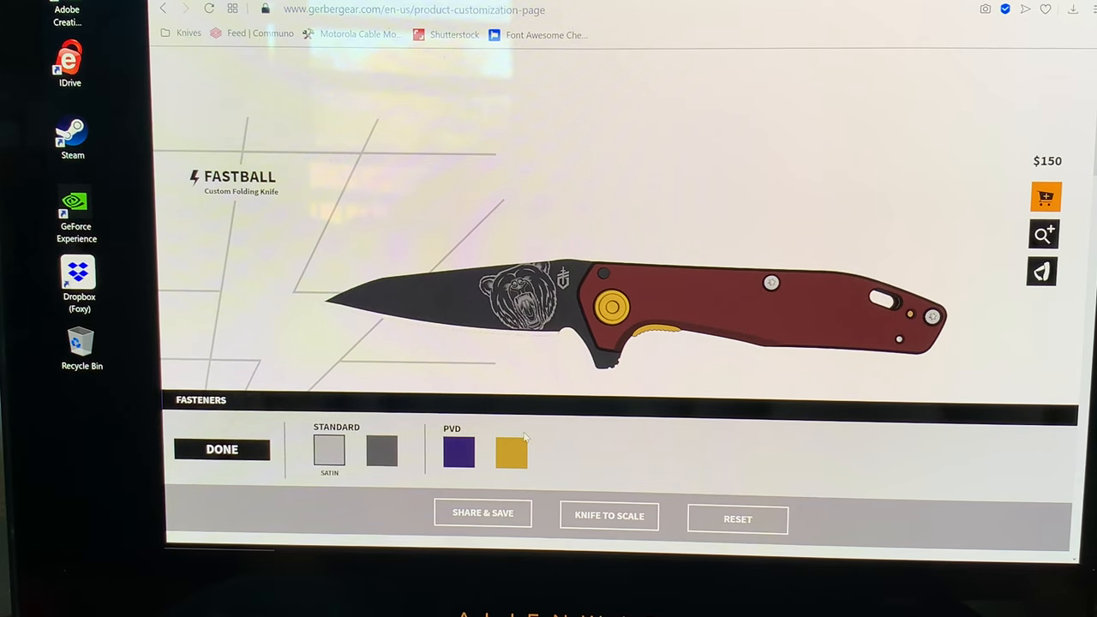
click(511, 452)
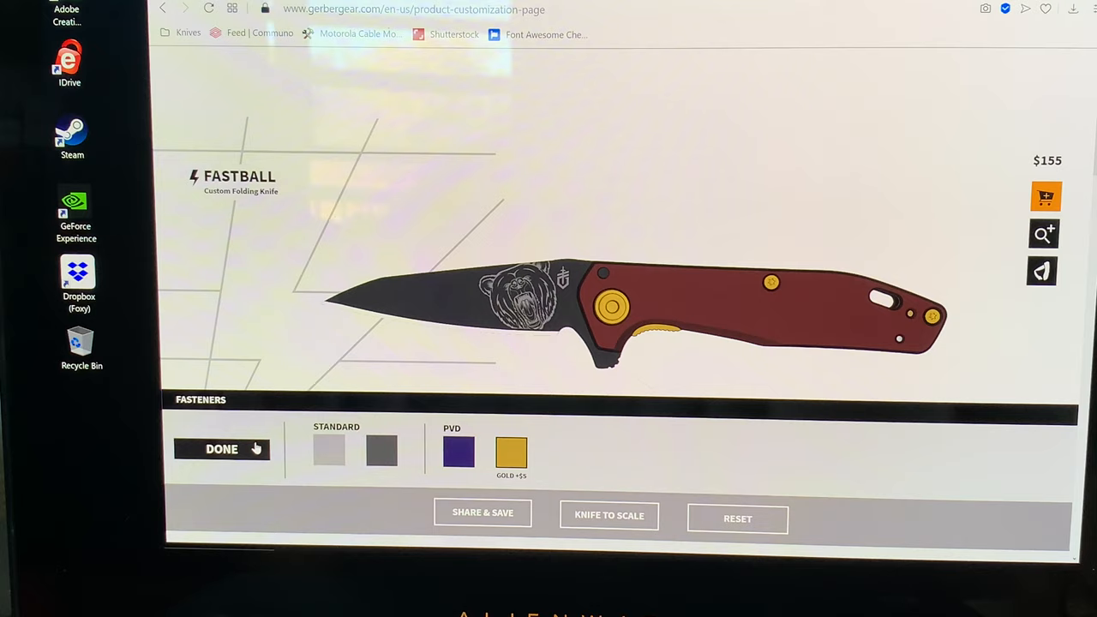
click(223, 448)
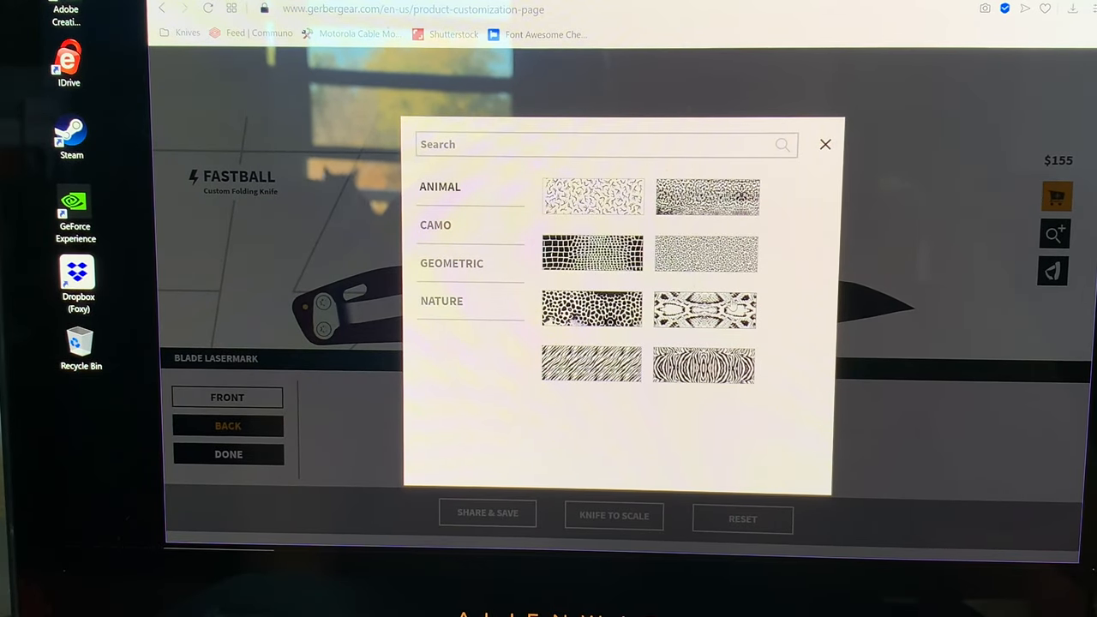
Apply a gallery pattern as the back-of-blade lasermark and confirm it at $175.
click(824, 144)
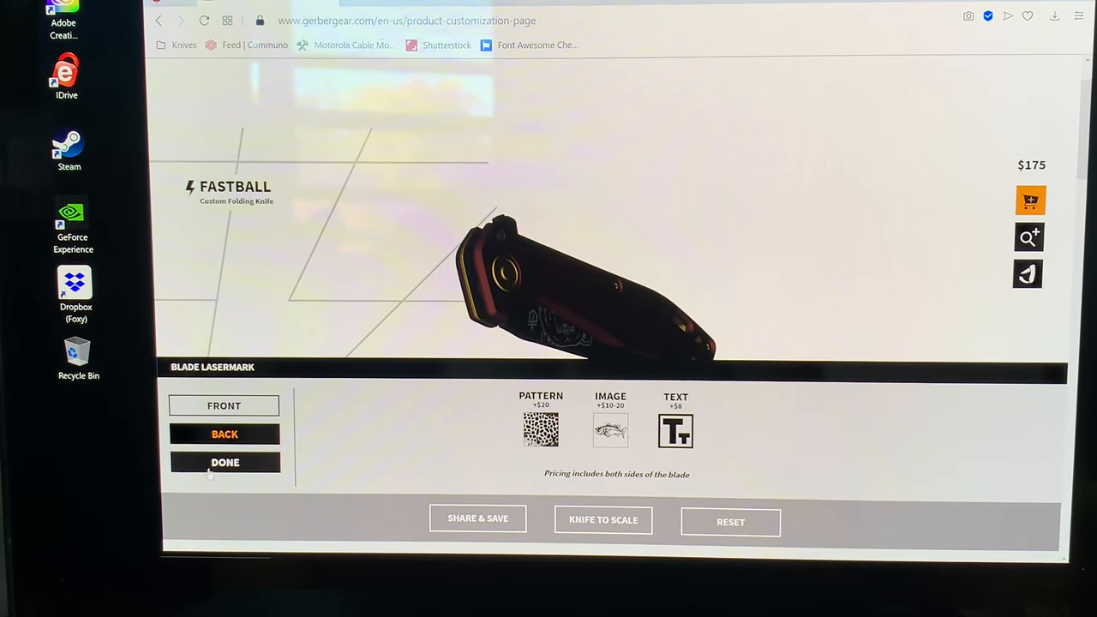
click(225, 462)
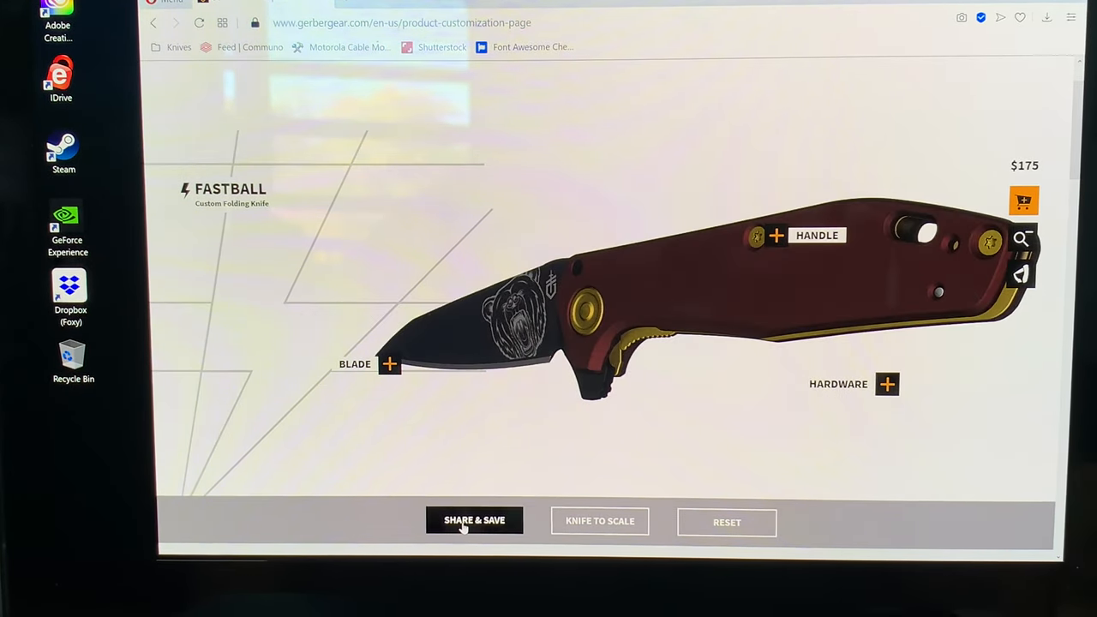
Bring up the Share & Save preview and advance to the next preview image.
click(473, 521)
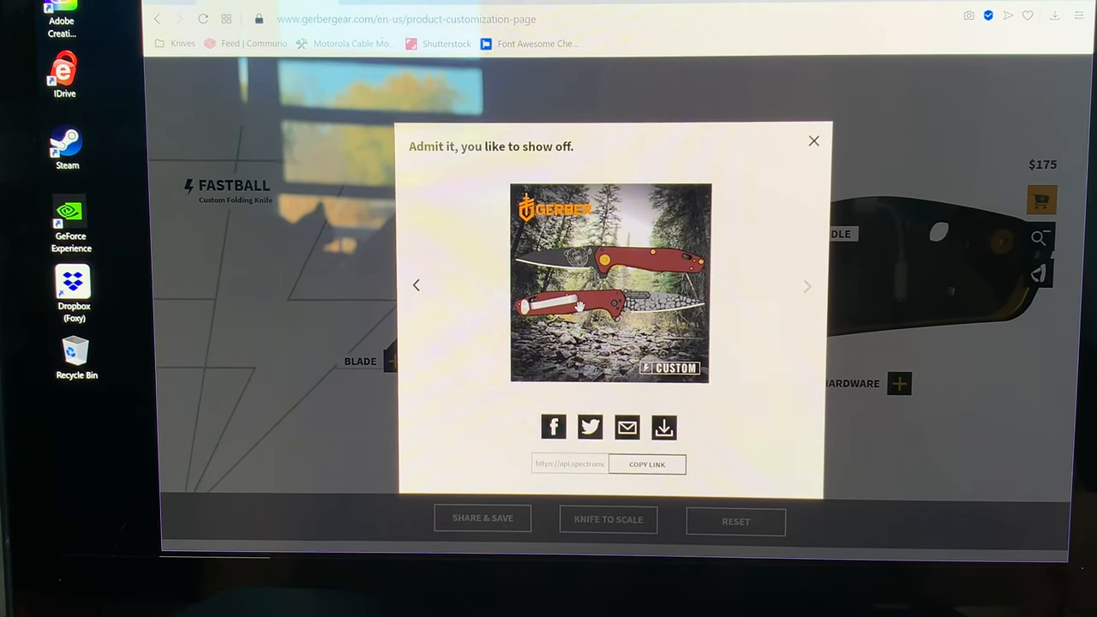
click(805, 284)
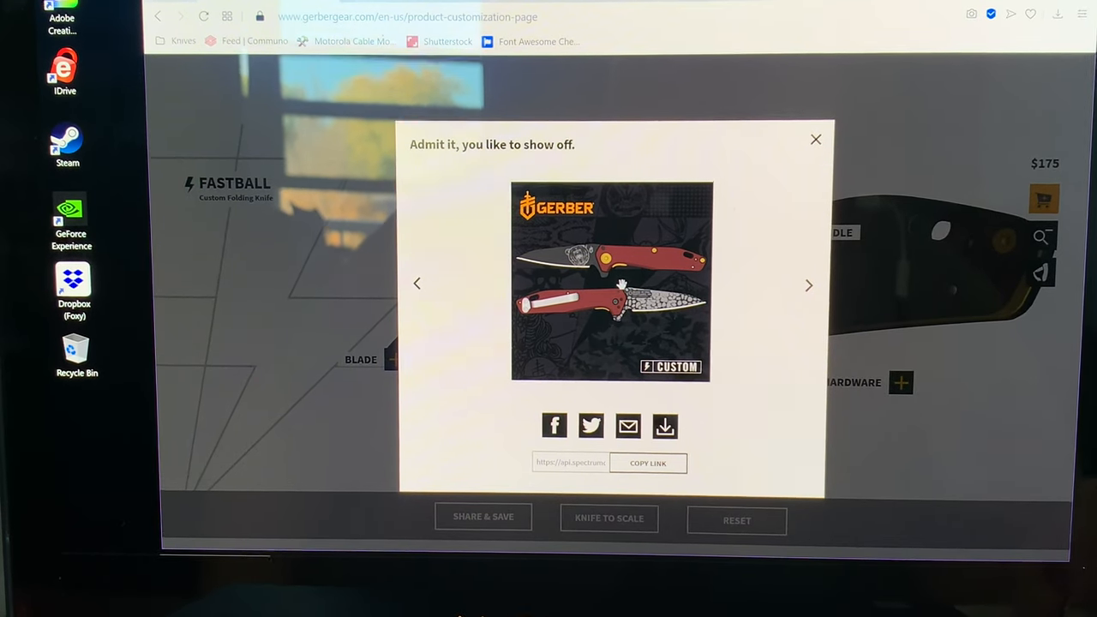
mouse_move(624, 512)
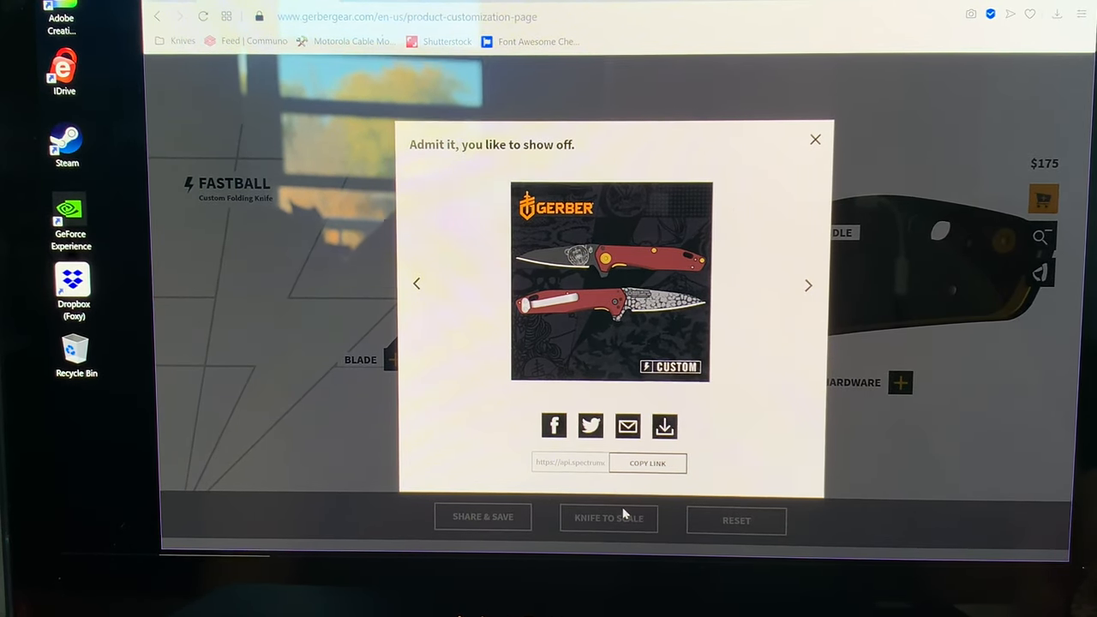